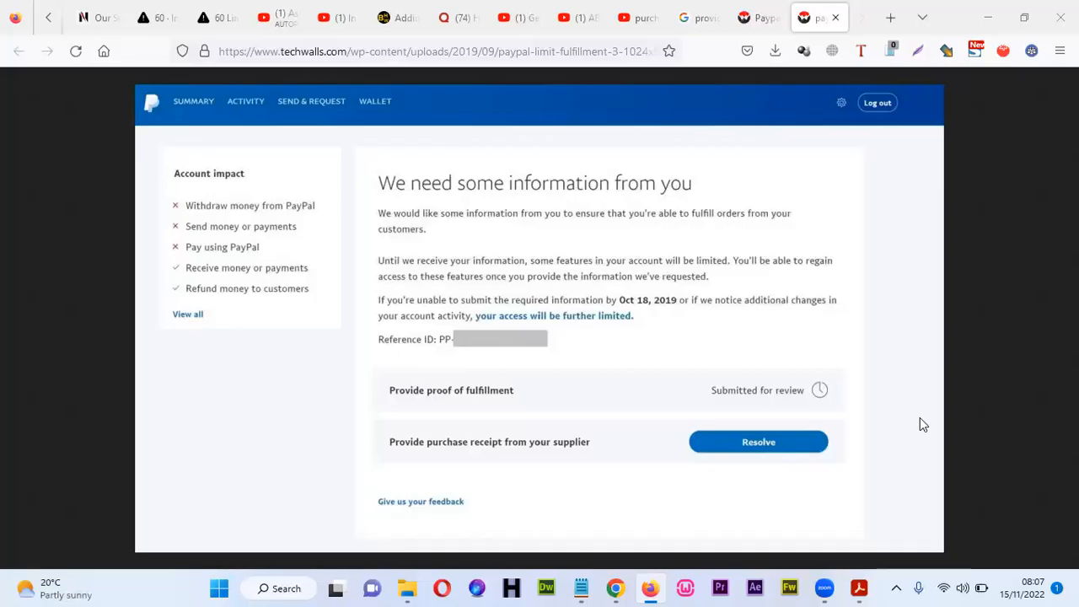
mouse_move(557, 258)
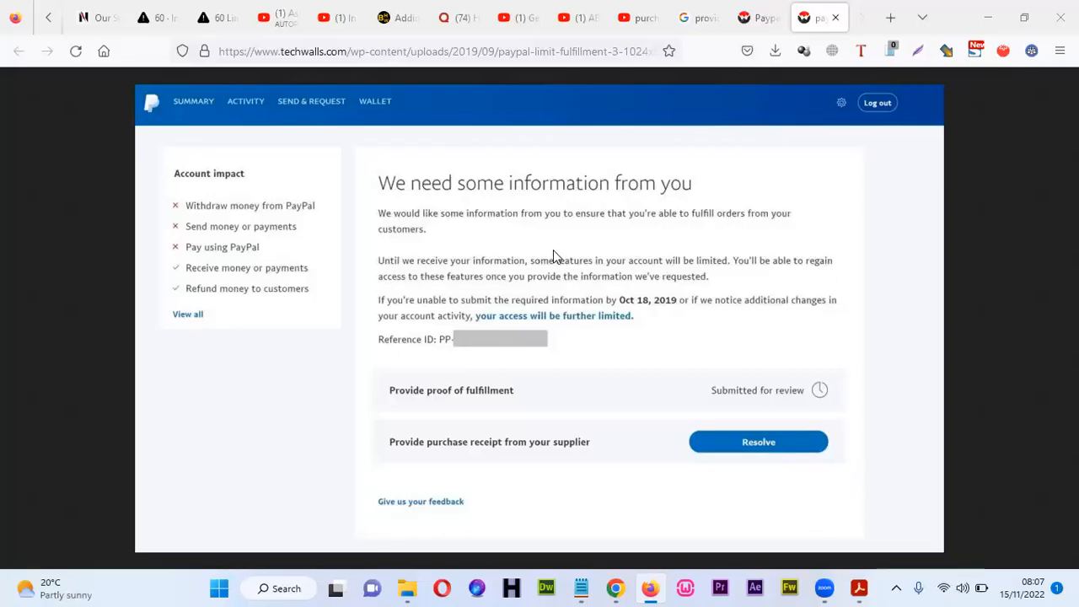
mouse_move(593, 268)
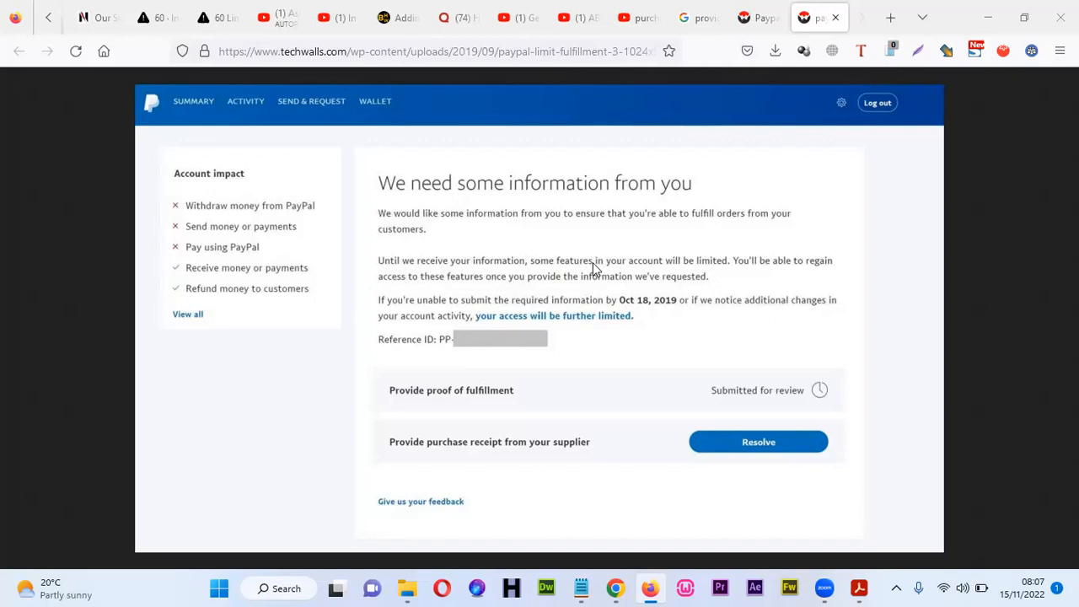
mouse_move(683, 123)
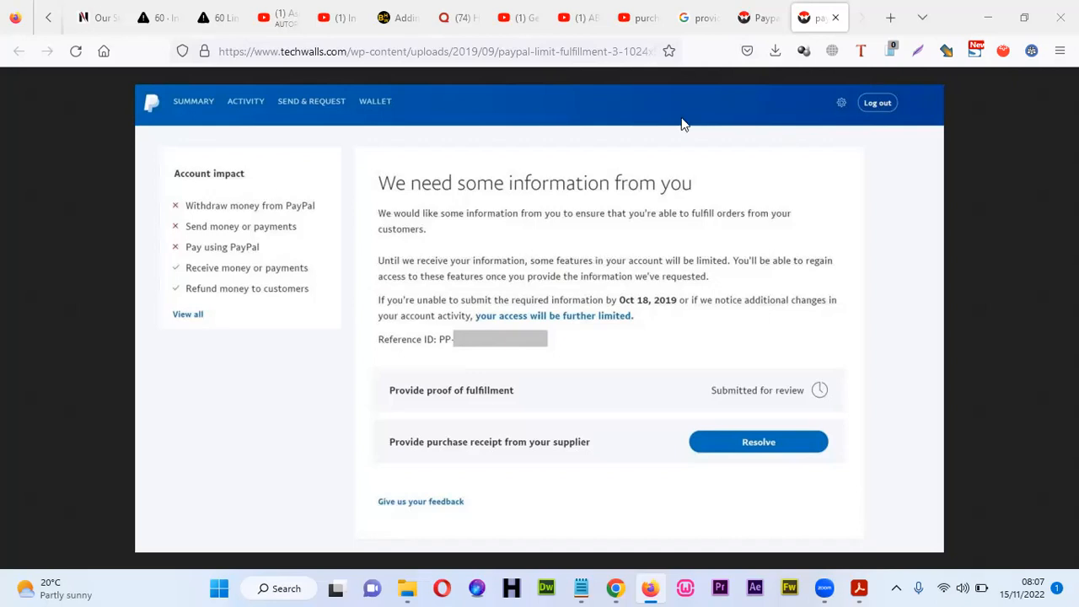
mouse_move(670, 156)
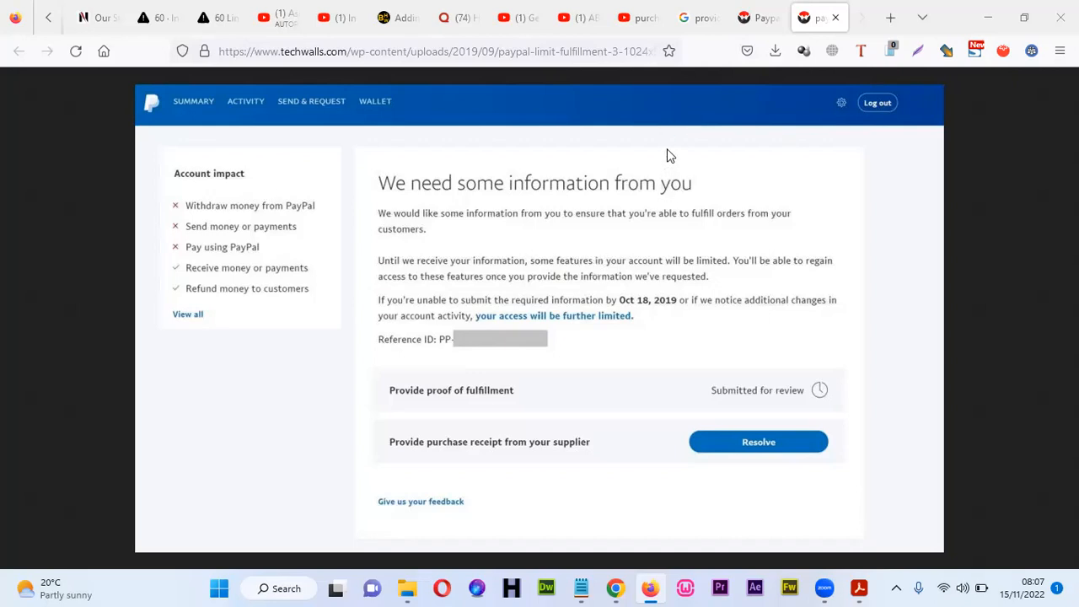
mouse_move(681, 222)
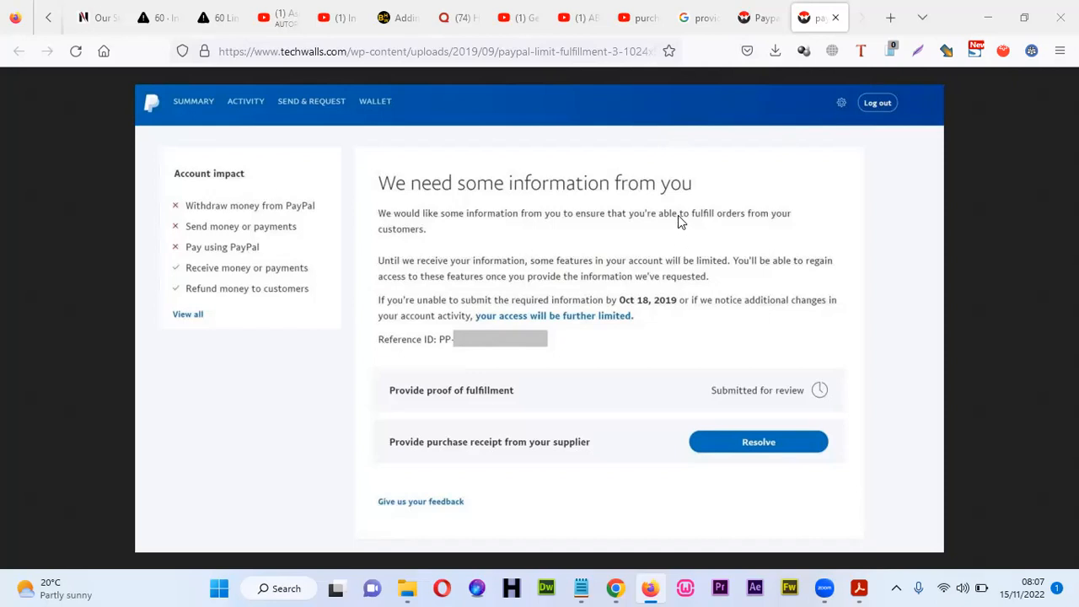
mouse_move(643, 222)
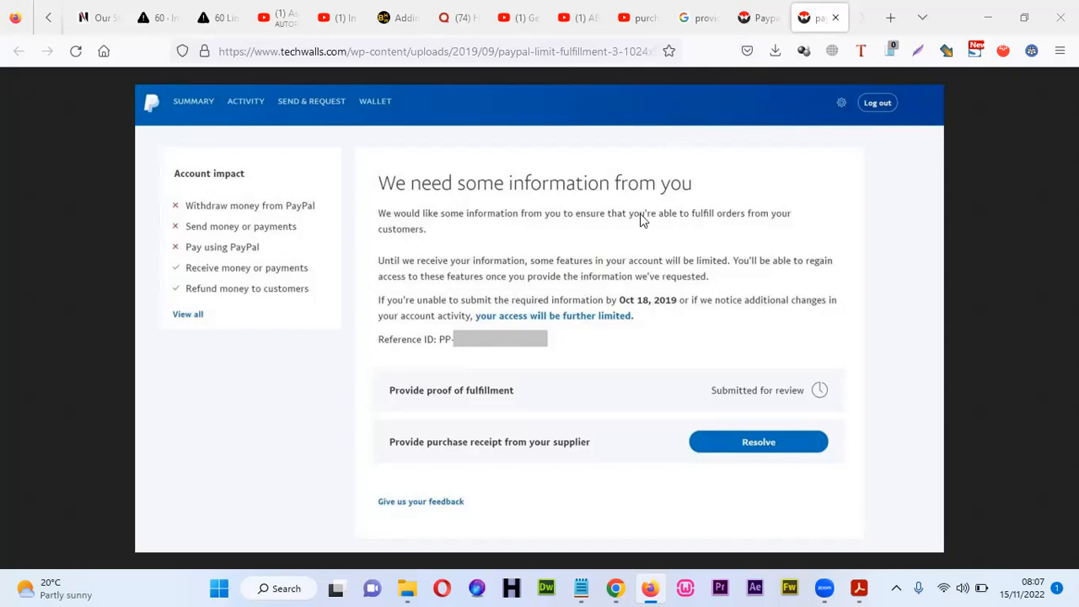
mouse_move(491, 412)
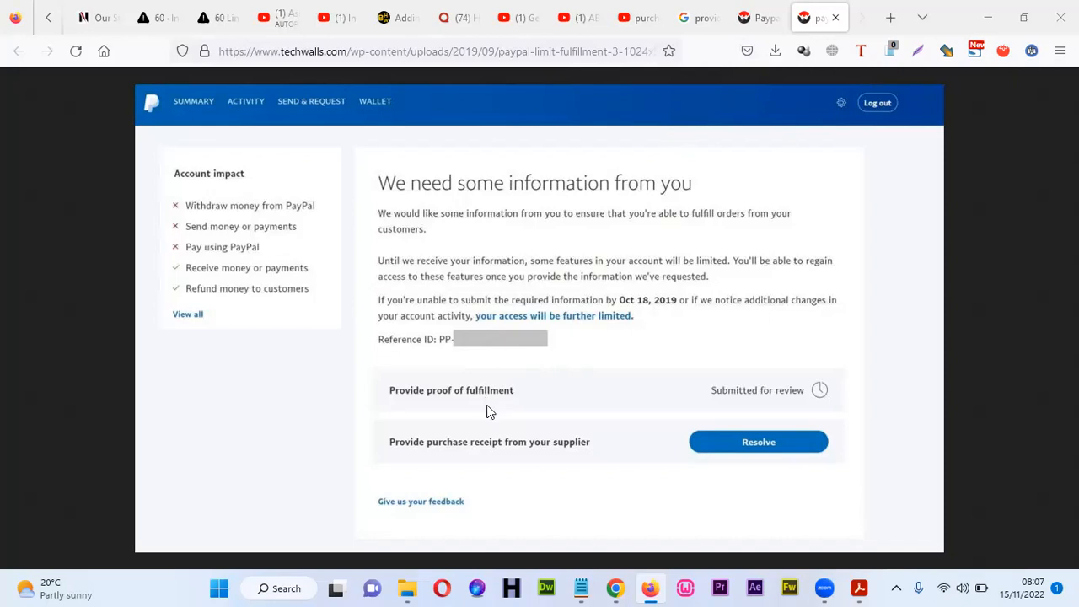
mouse_move(538, 397)
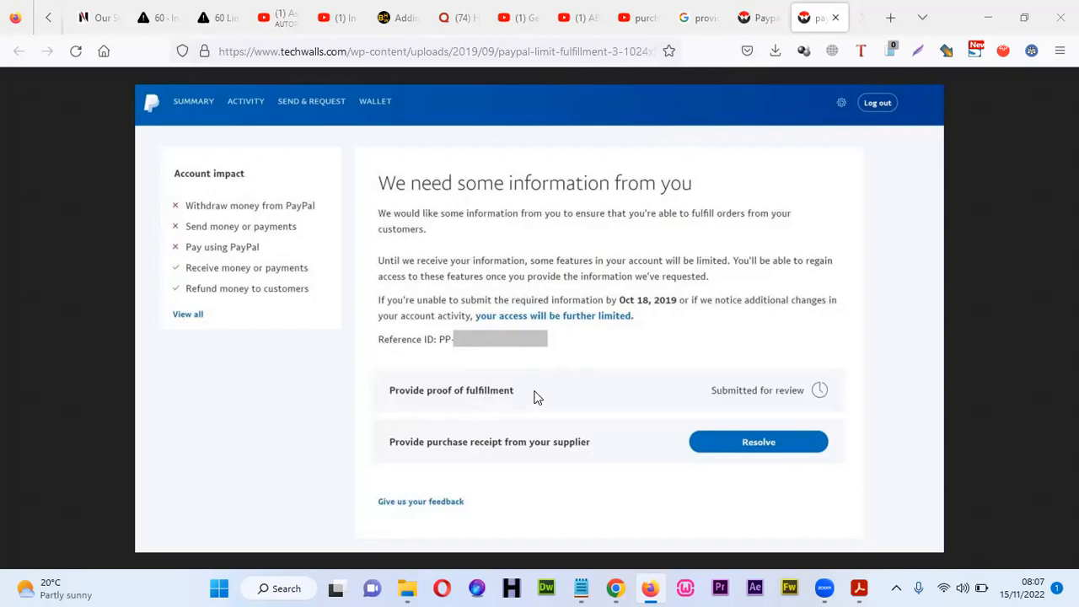
mouse_move(491, 405)
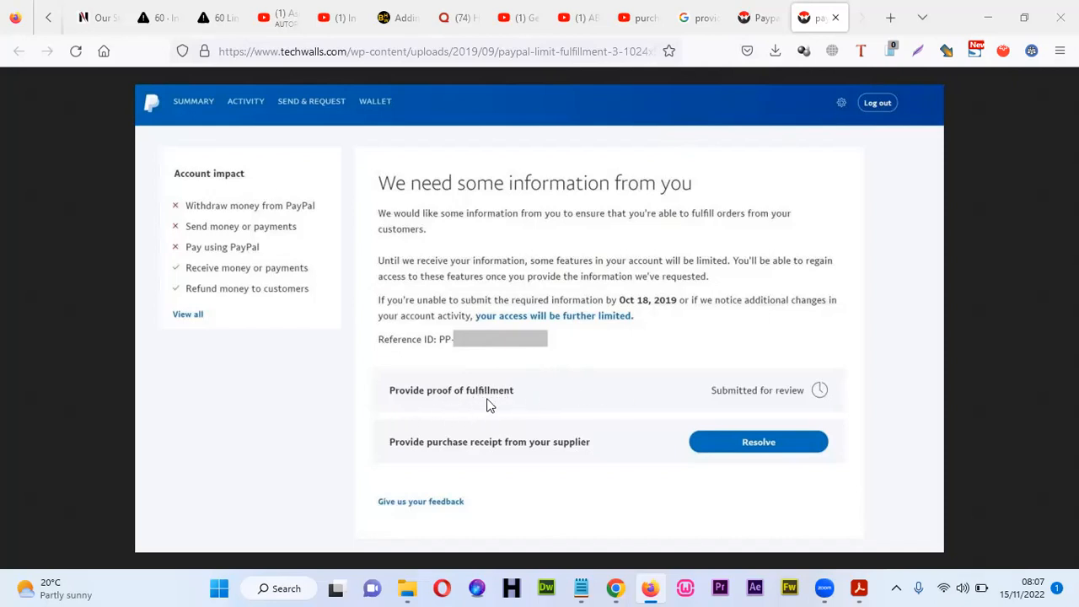
mouse_move(546, 397)
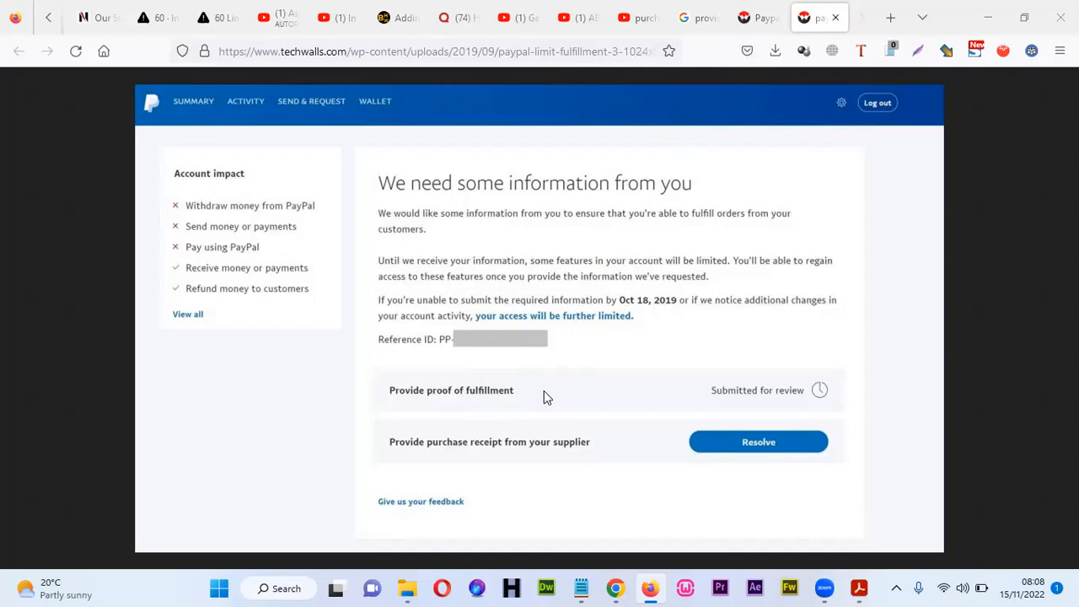
mouse_move(513, 395)
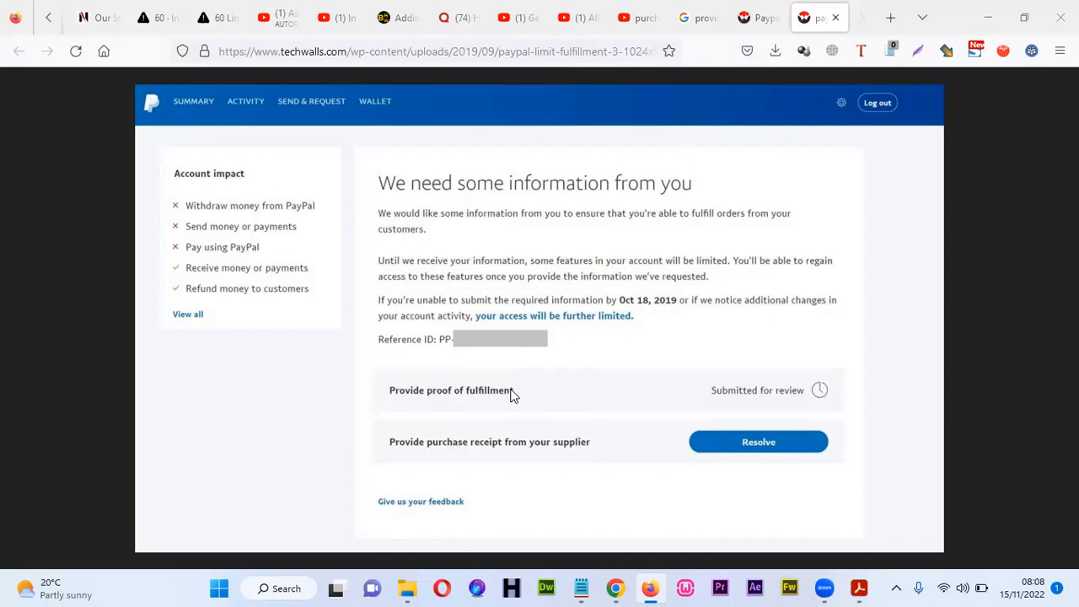
mouse_move(626, 402)
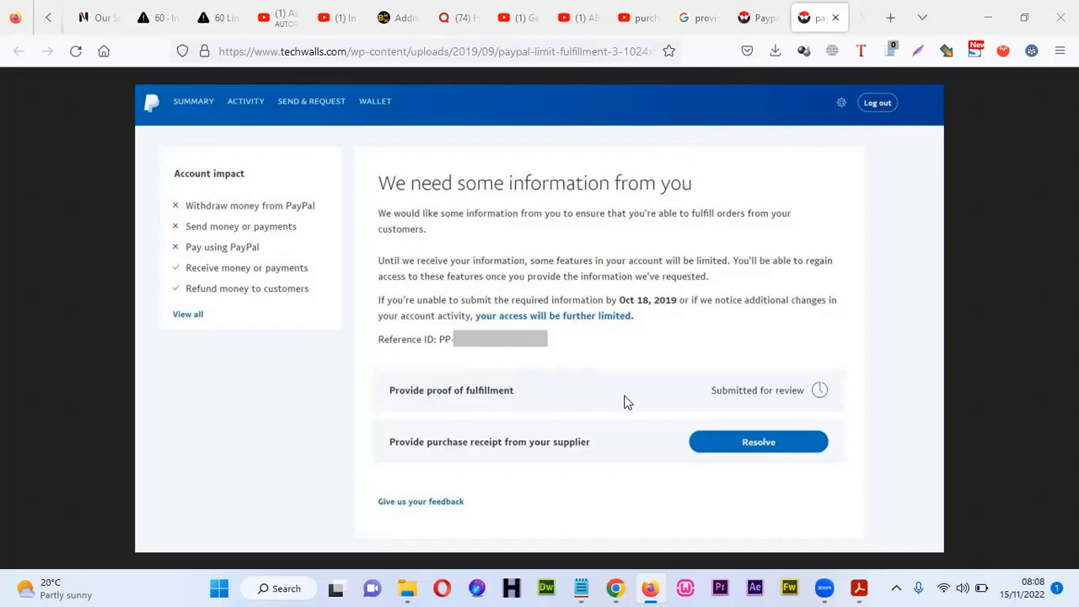
mouse_move(526, 413)
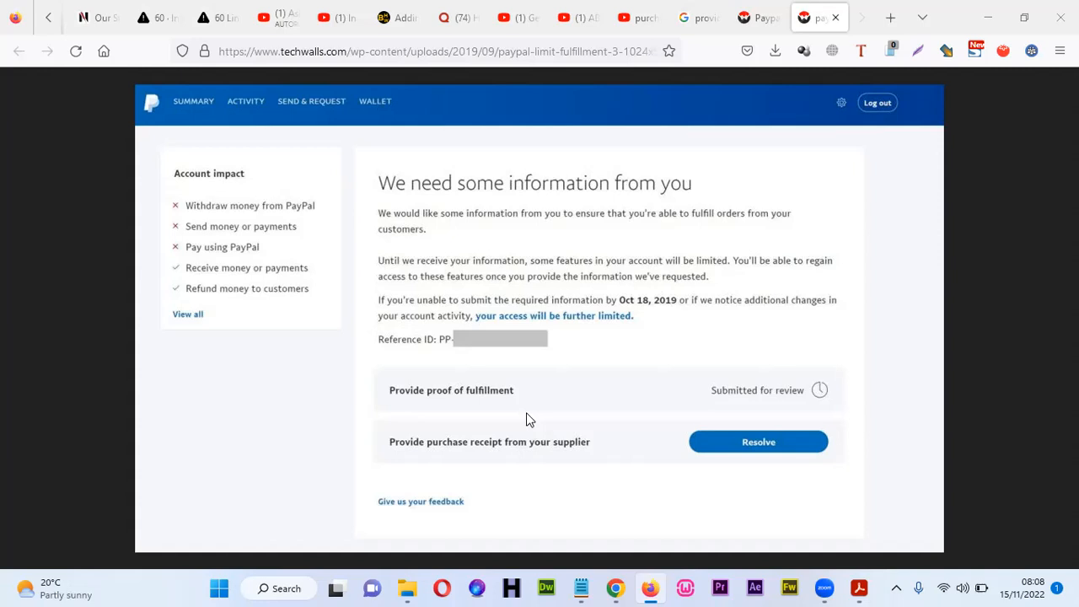
mouse_move(506, 464)
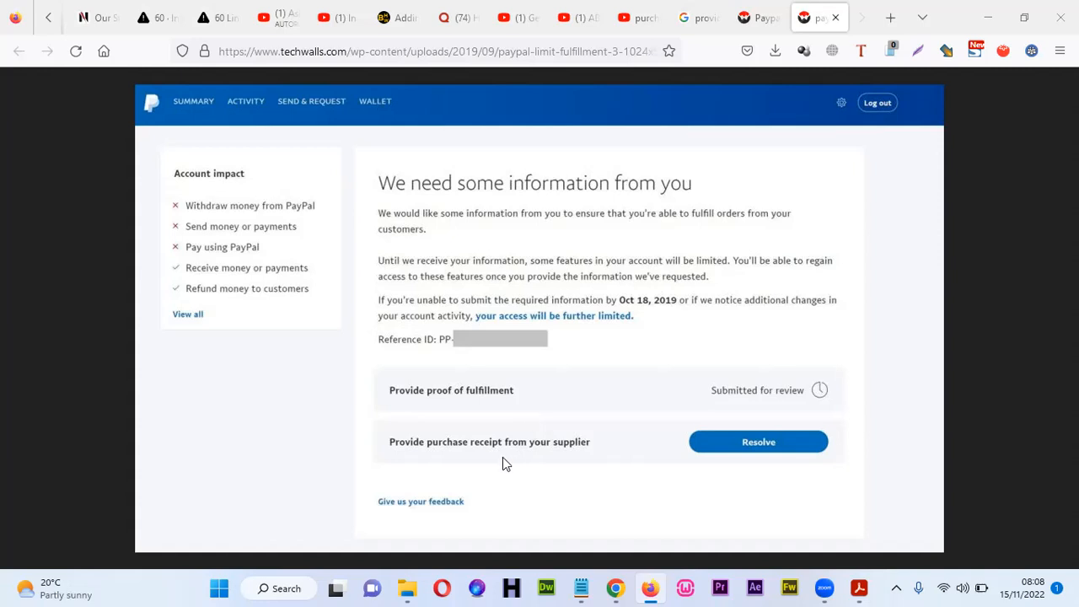
mouse_move(523, 420)
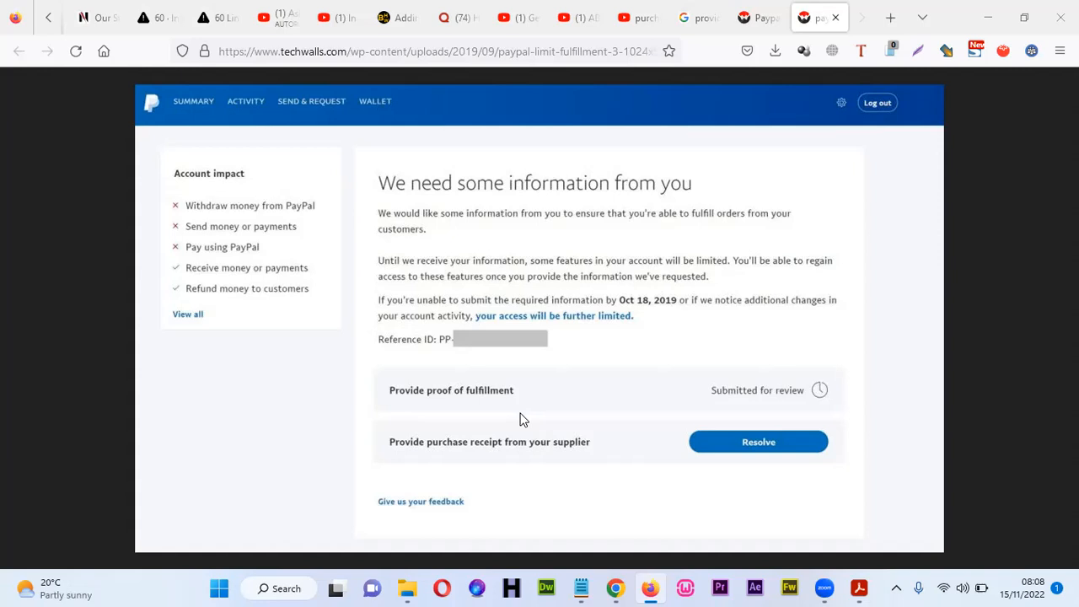
mouse_move(499, 465)
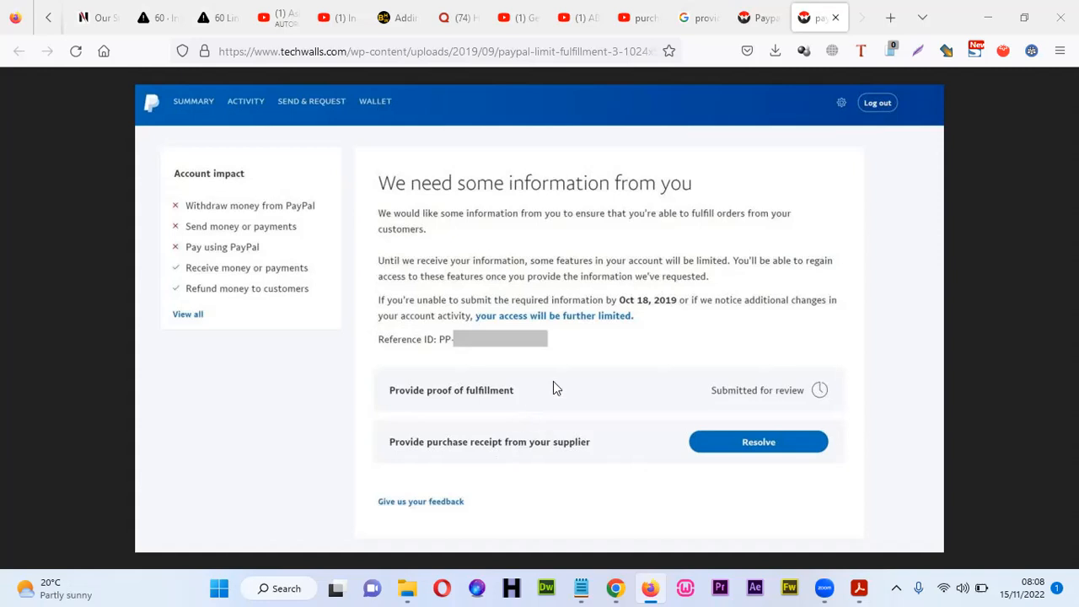
mouse_move(554, 389)
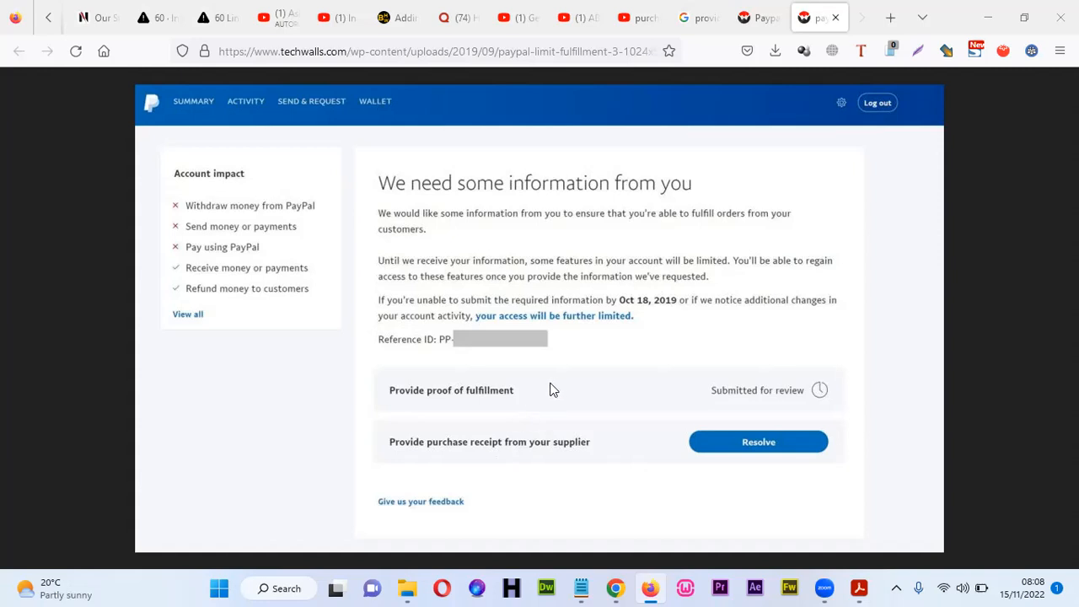
mouse_move(476, 396)
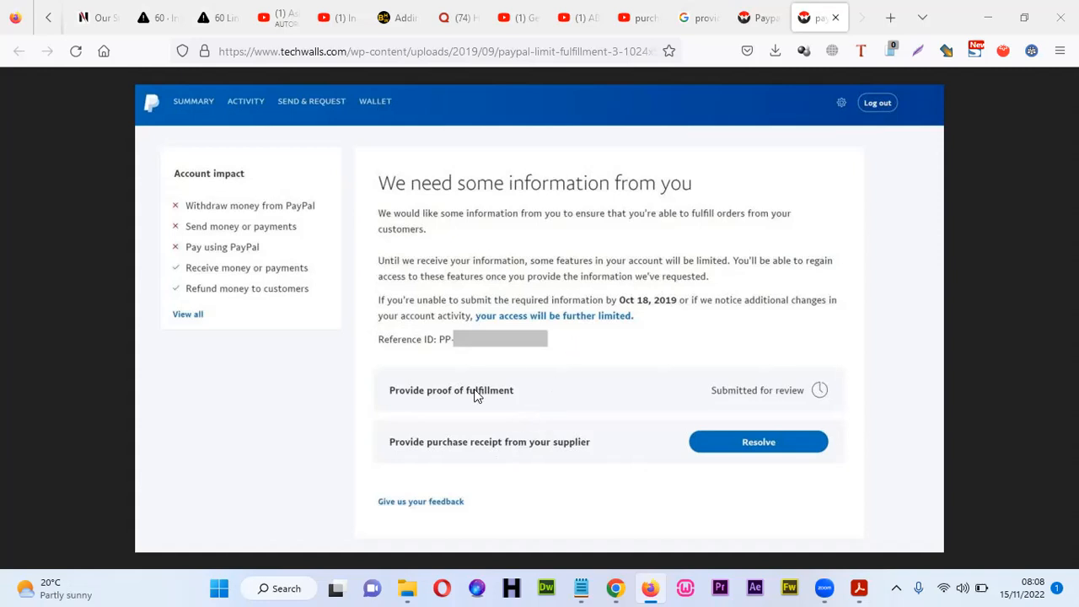
mouse_move(535, 433)
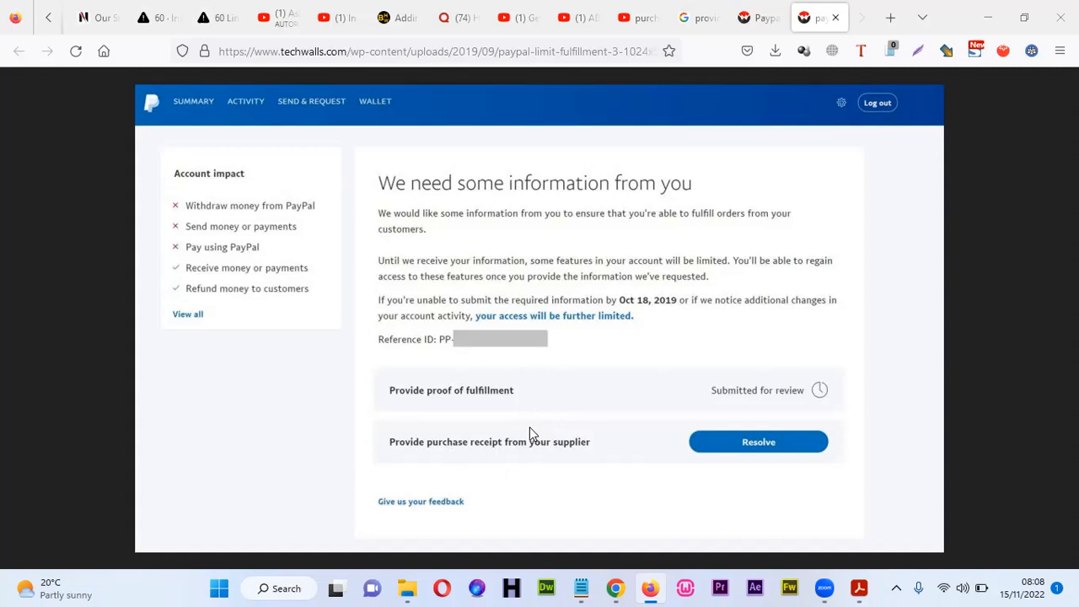
mouse_move(495, 451)
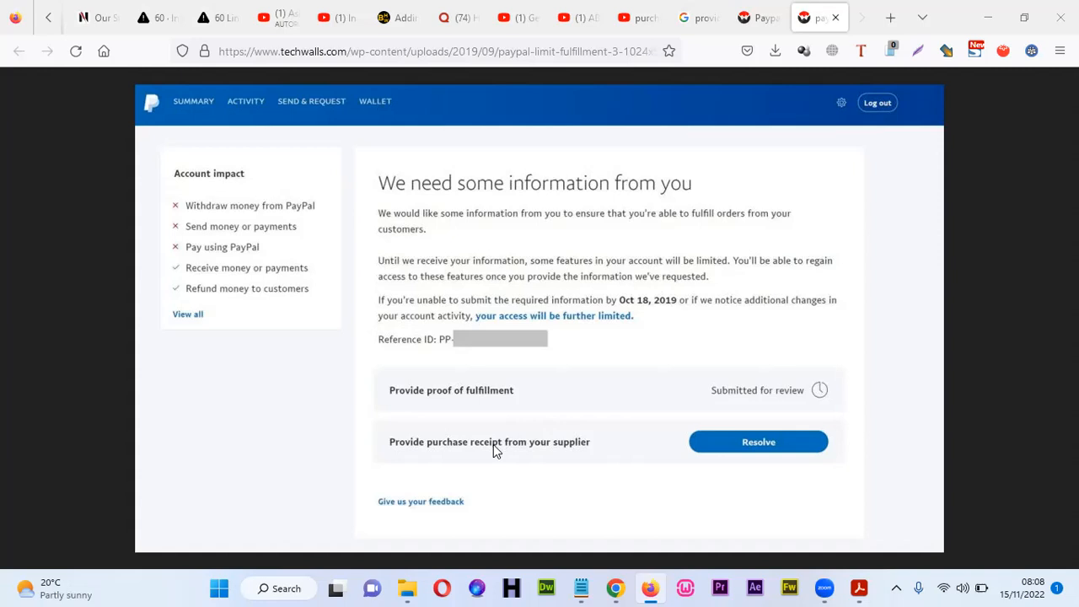
mouse_move(588, 334)
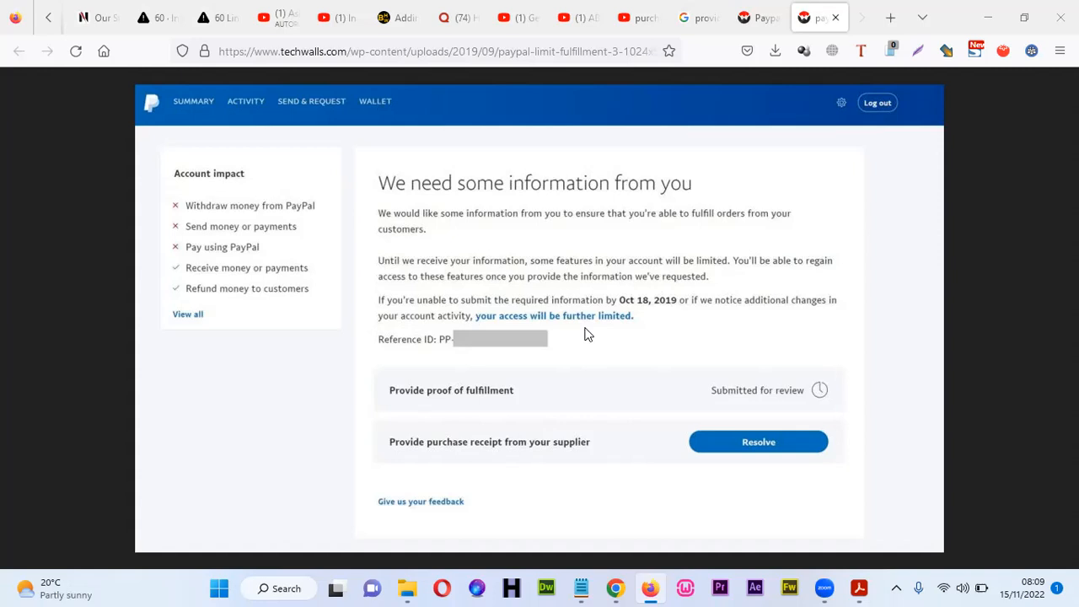
mouse_move(533, 229)
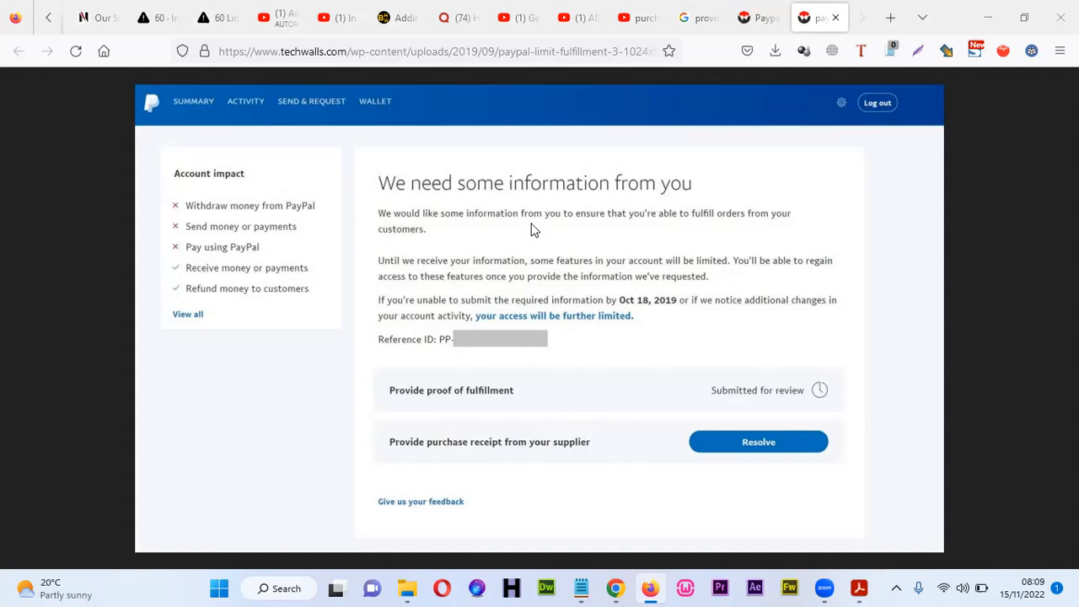
mouse_move(534, 268)
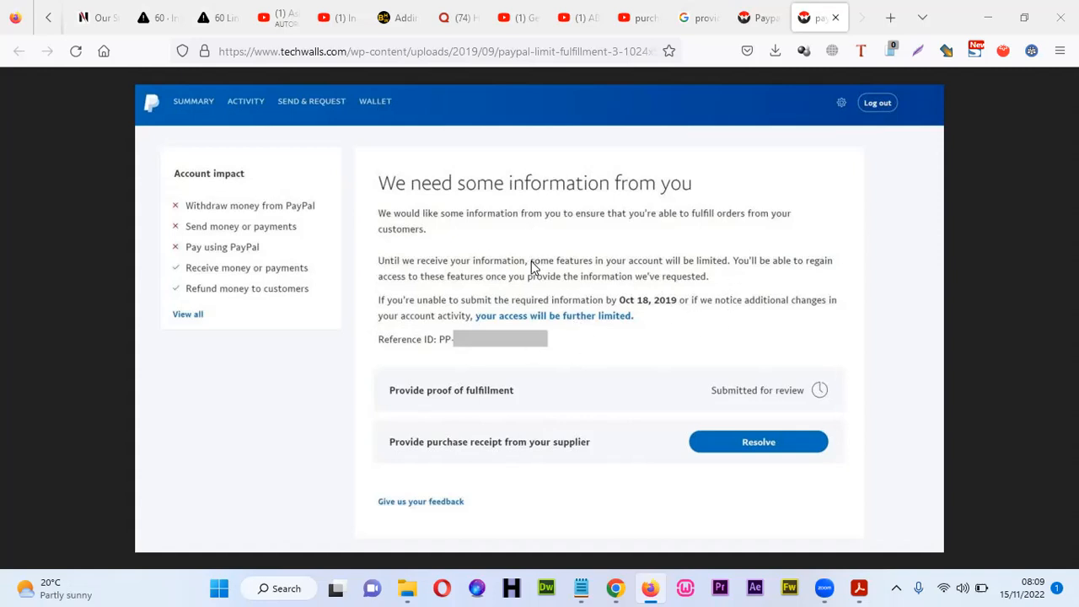
mouse_move(620, 433)
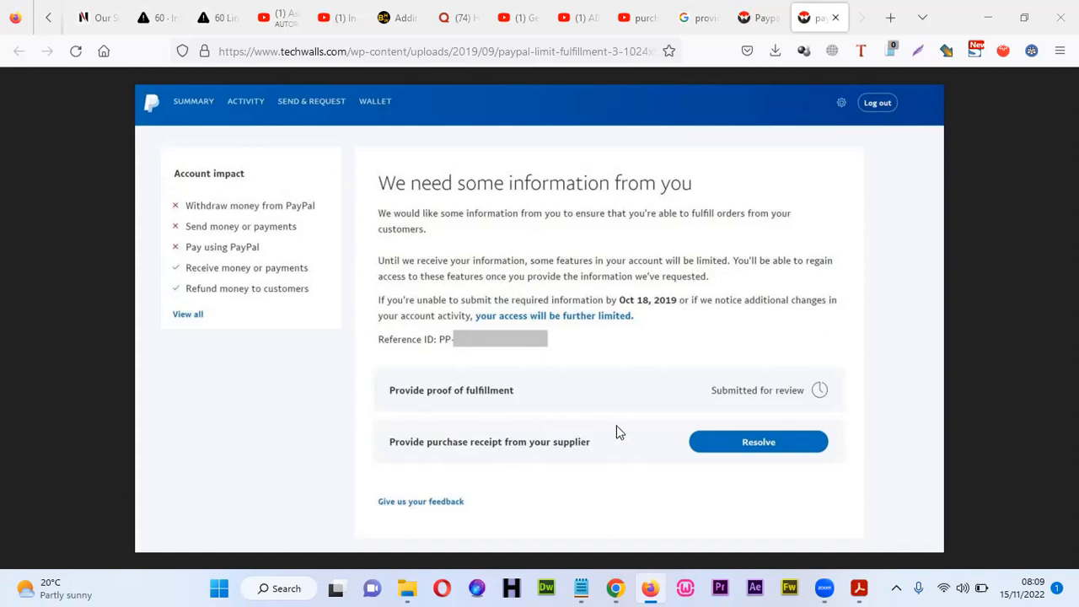
mouse_move(590, 414)
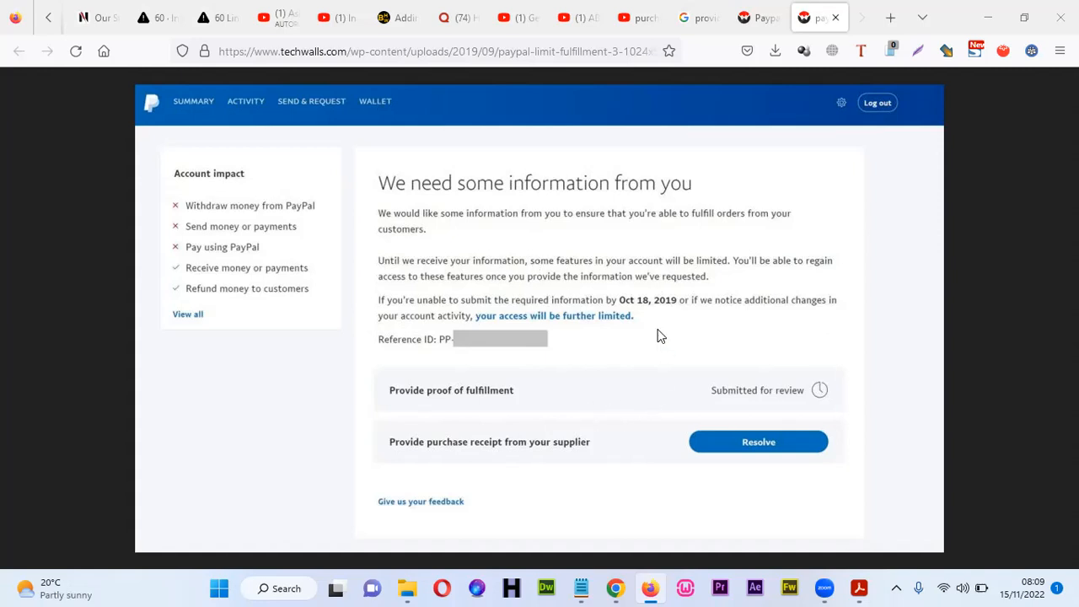
mouse_move(596, 406)
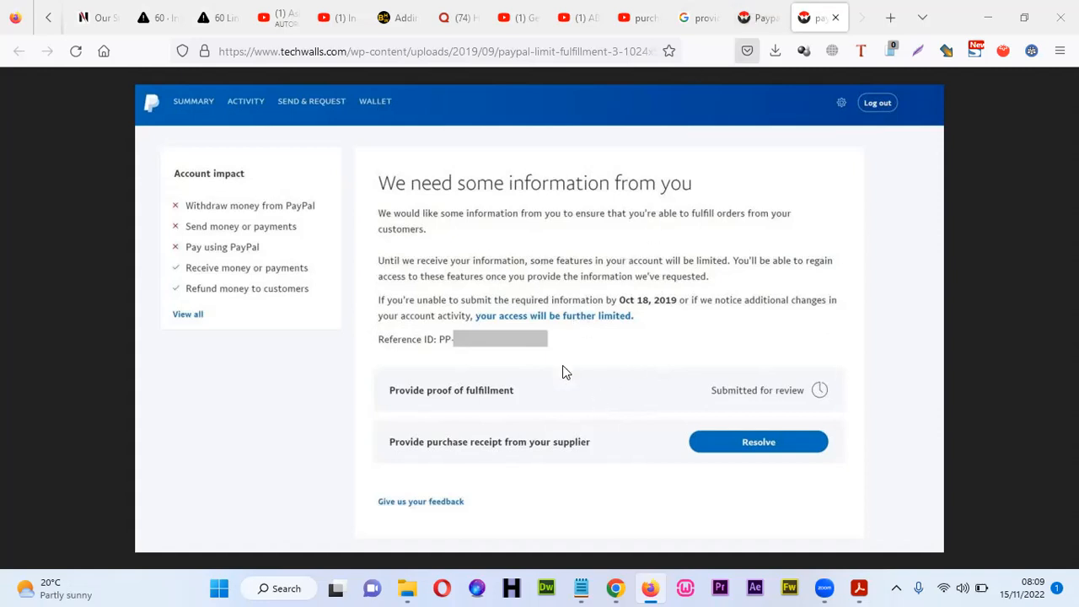
mouse_move(545, 588)
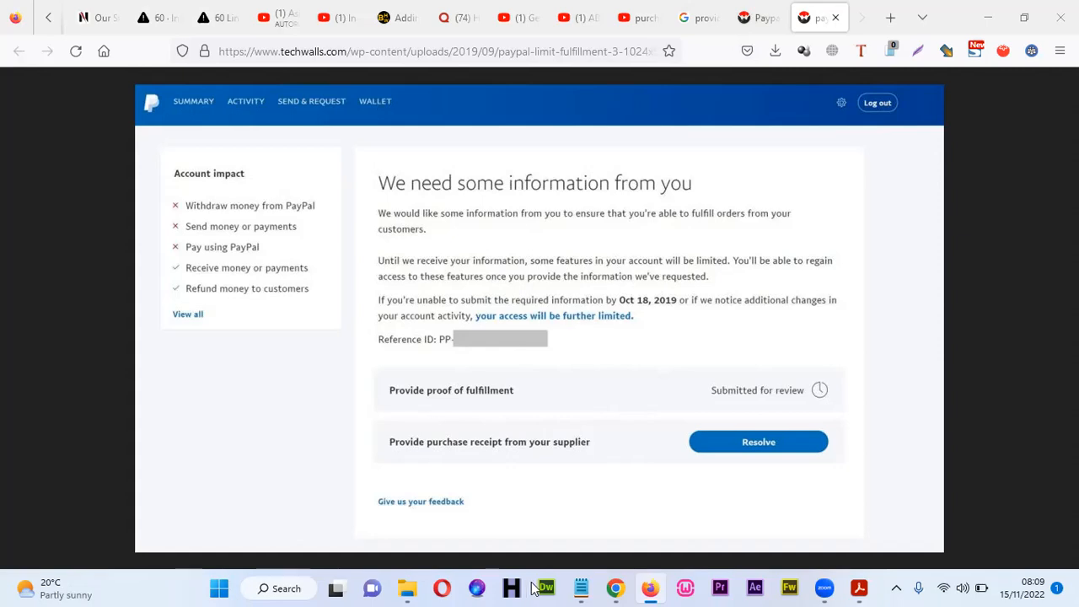
- Bring up the paypal hacks folder and select 'purchase receipt from your supplier' PDF
left_click(406, 588)
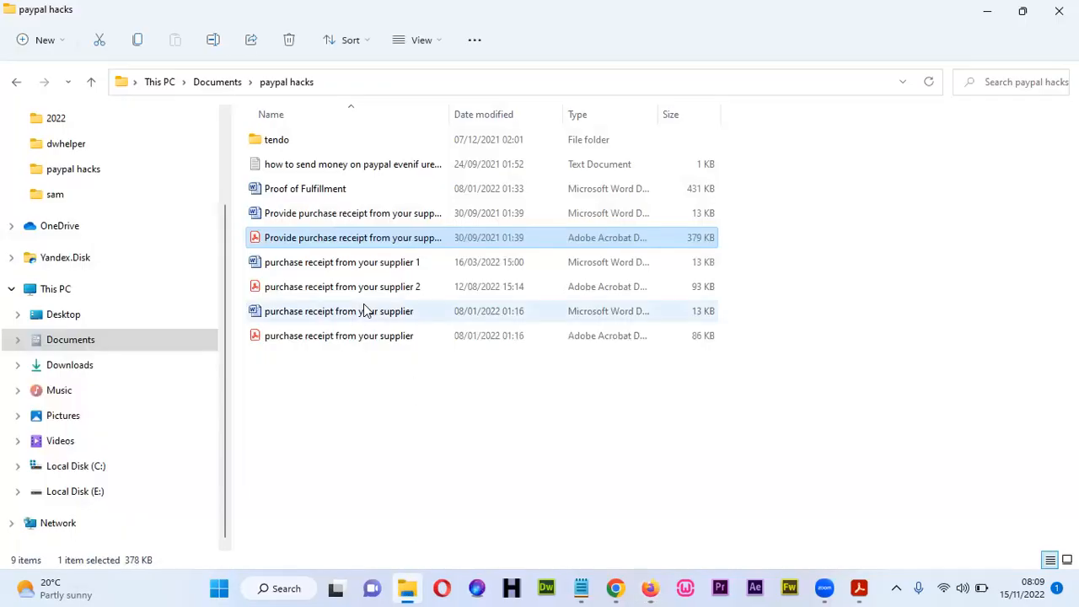
mouse_move(409, 391)
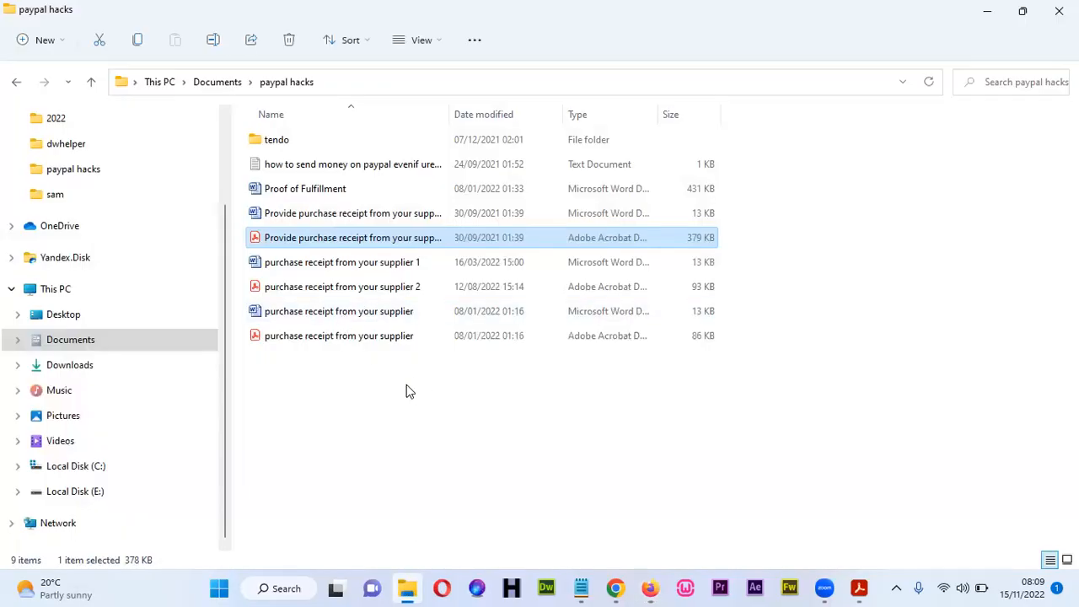
mouse_move(389, 351)
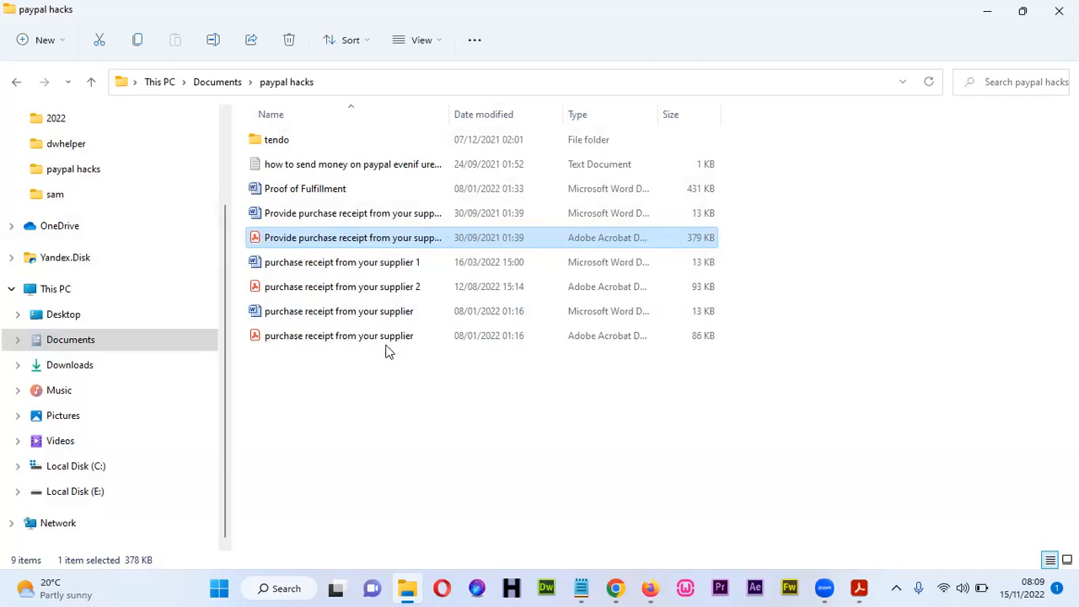
mouse_move(350, 341)
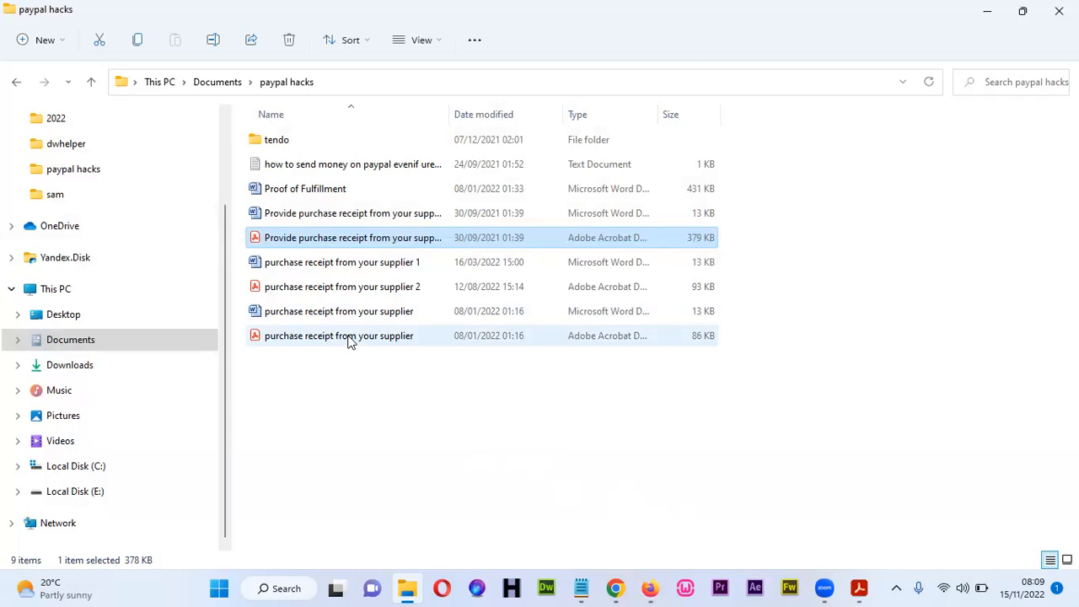
mouse_move(339, 335)
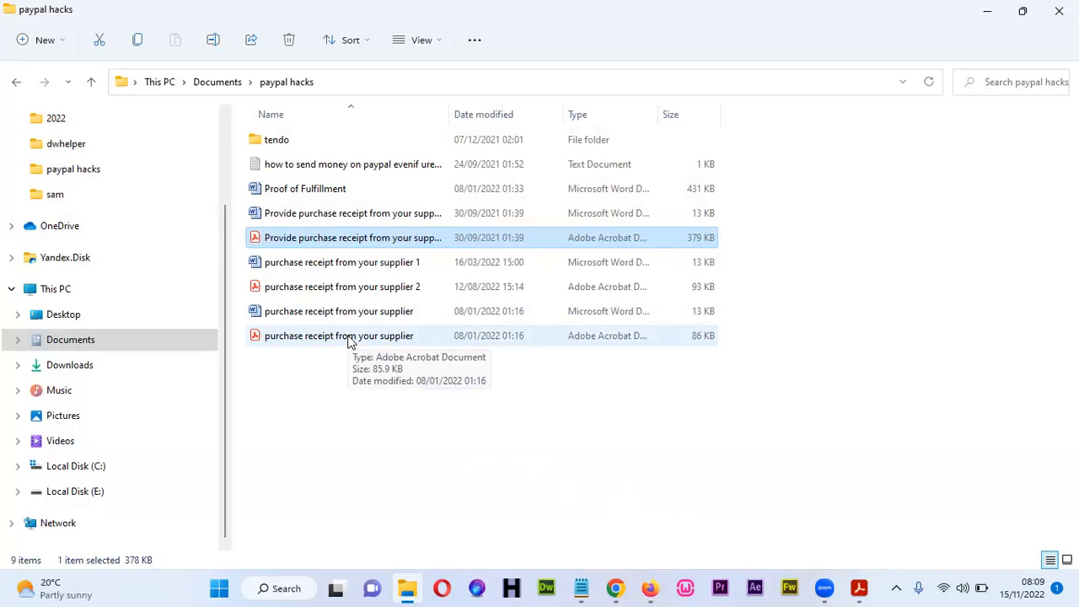
left_click(338, 336)
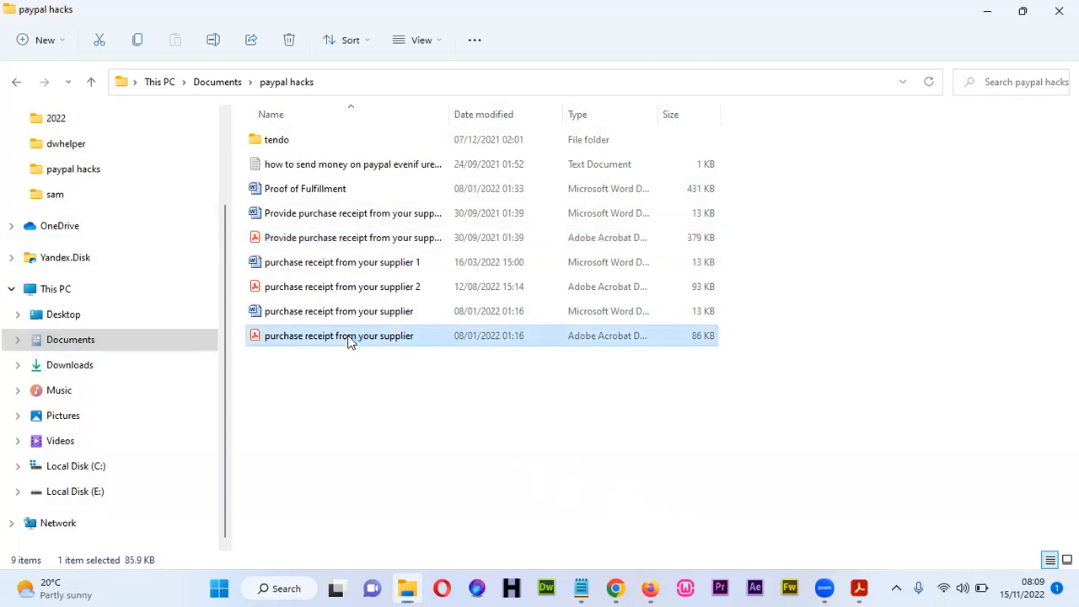
- Open the supplier receipt PDF, read the donation letter, and clear the text selection
double_click(338, 336)
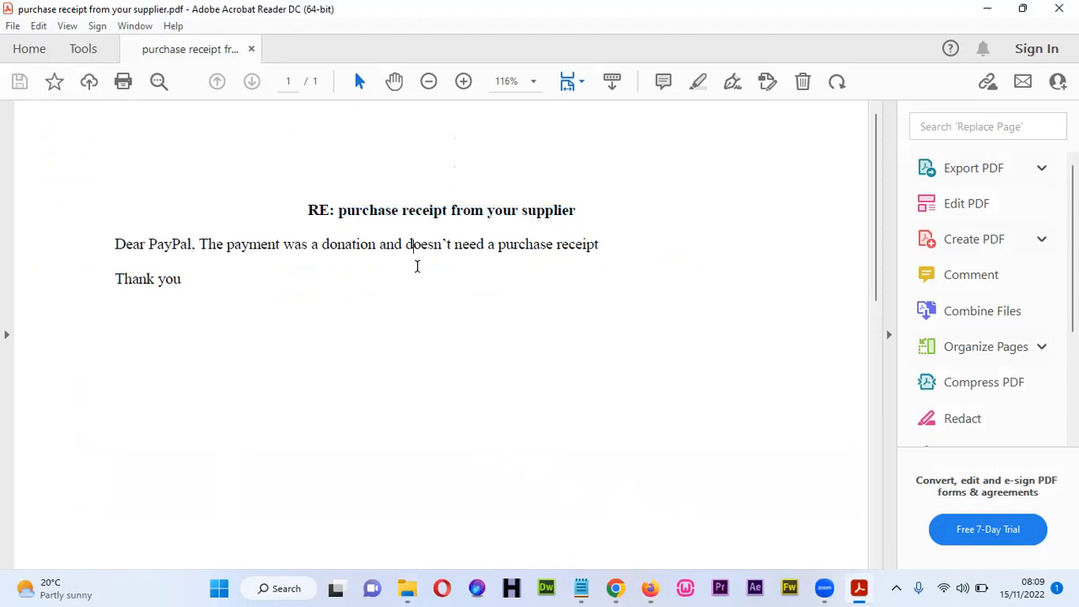
mouse_move(416, 239)
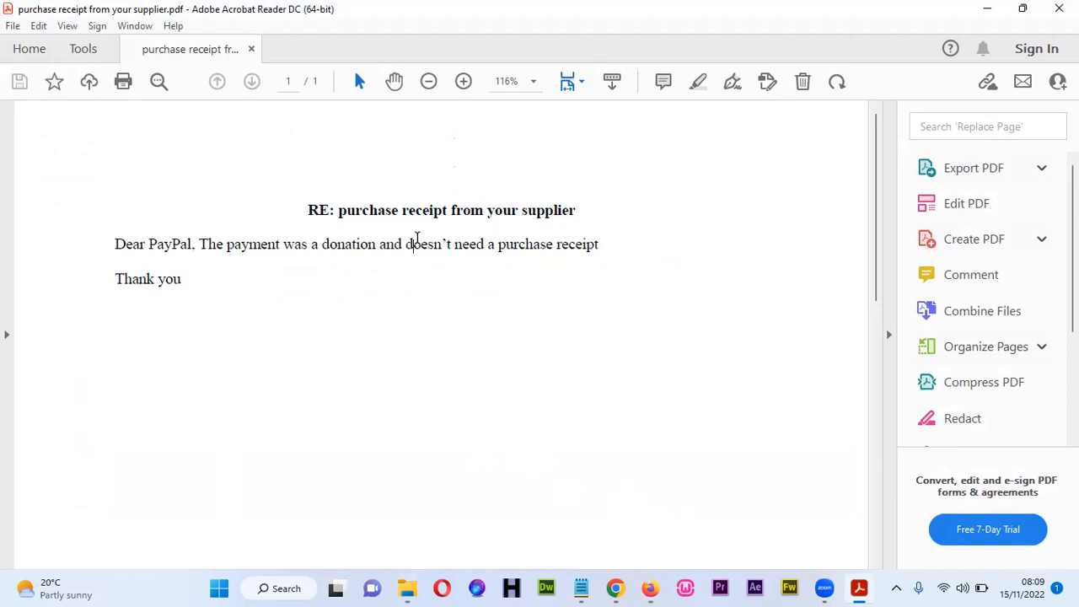
mouse_move(436, 245)
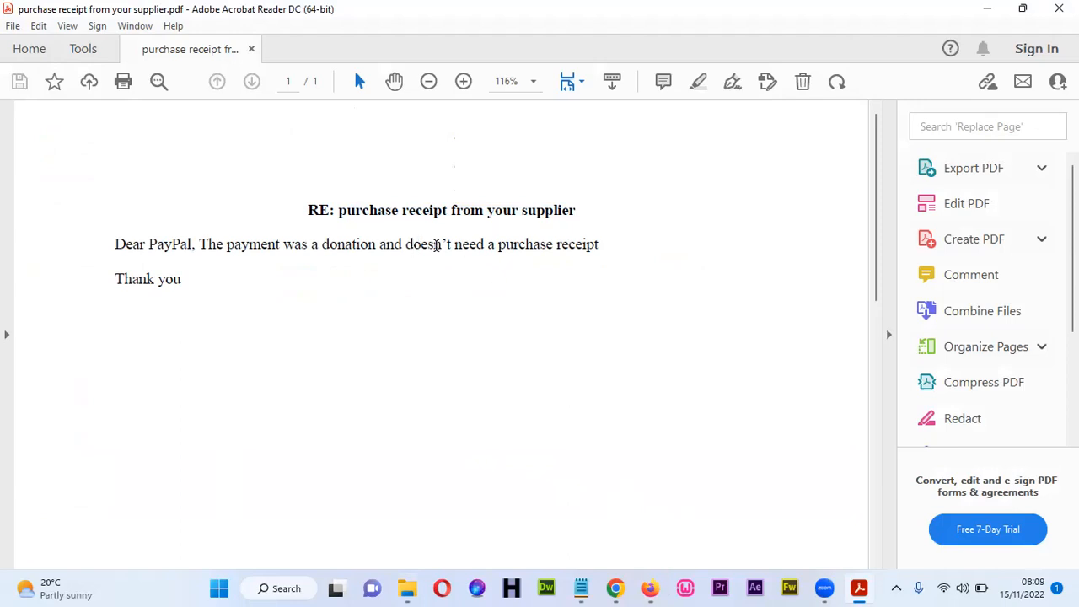
mouse_move(437, 279)
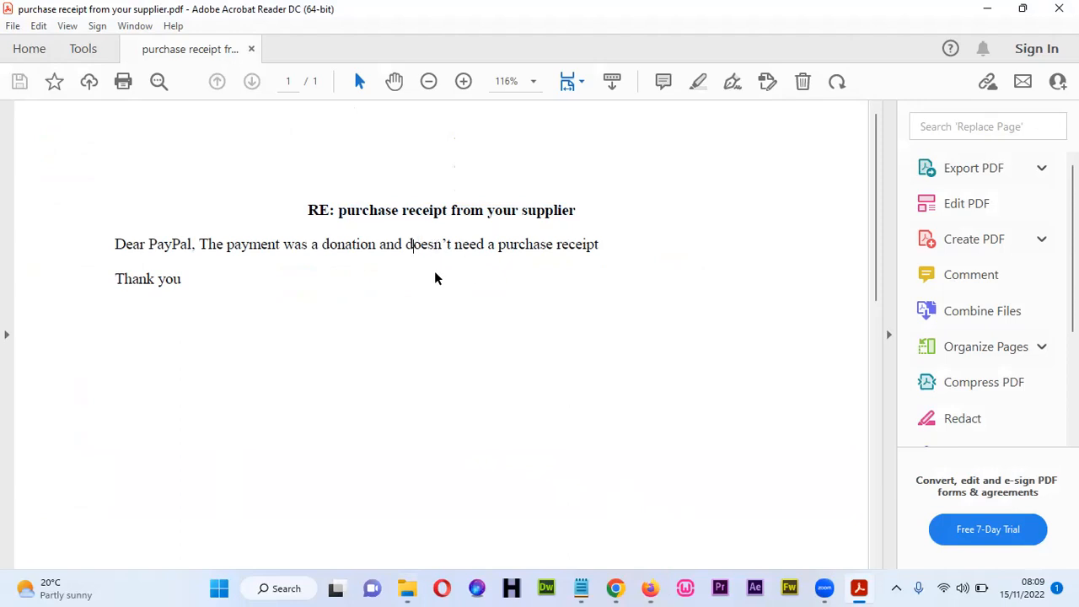
mouse_move(412, 254)
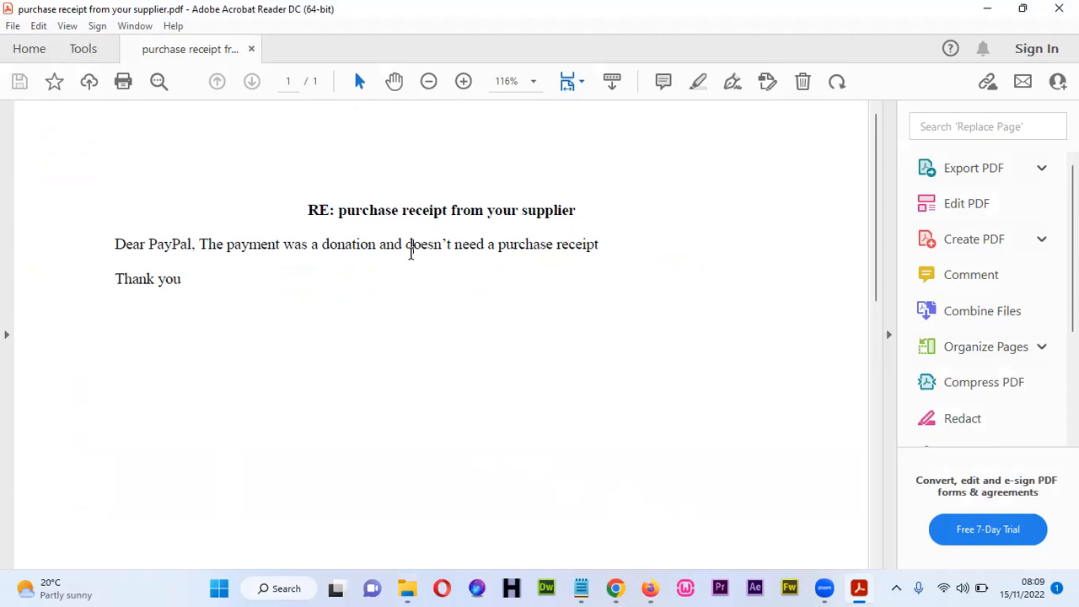
mouse_move(373, 210)
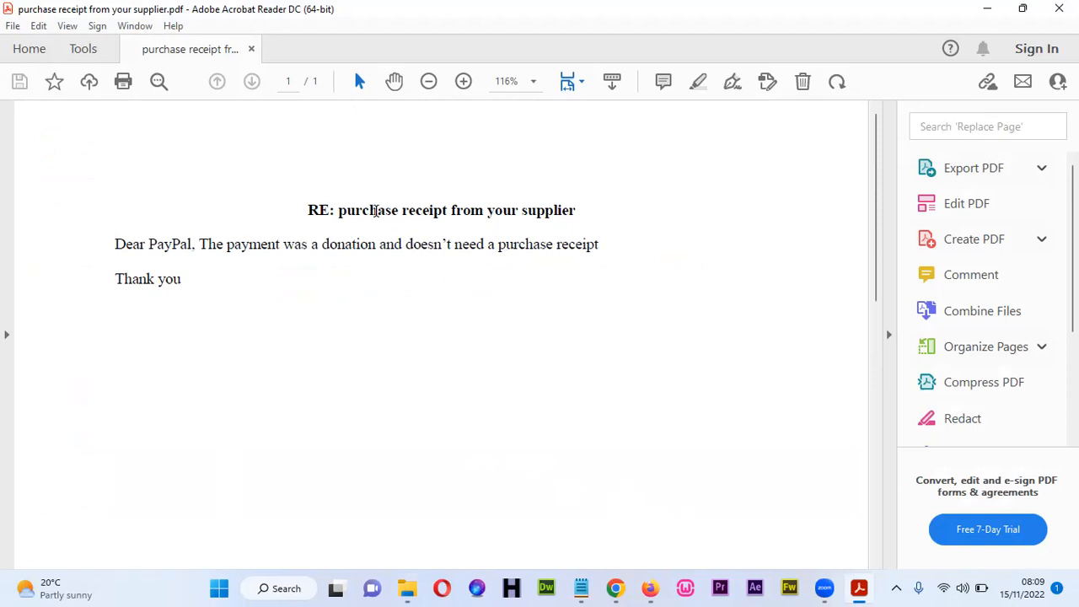
mouse_move(424, 211)
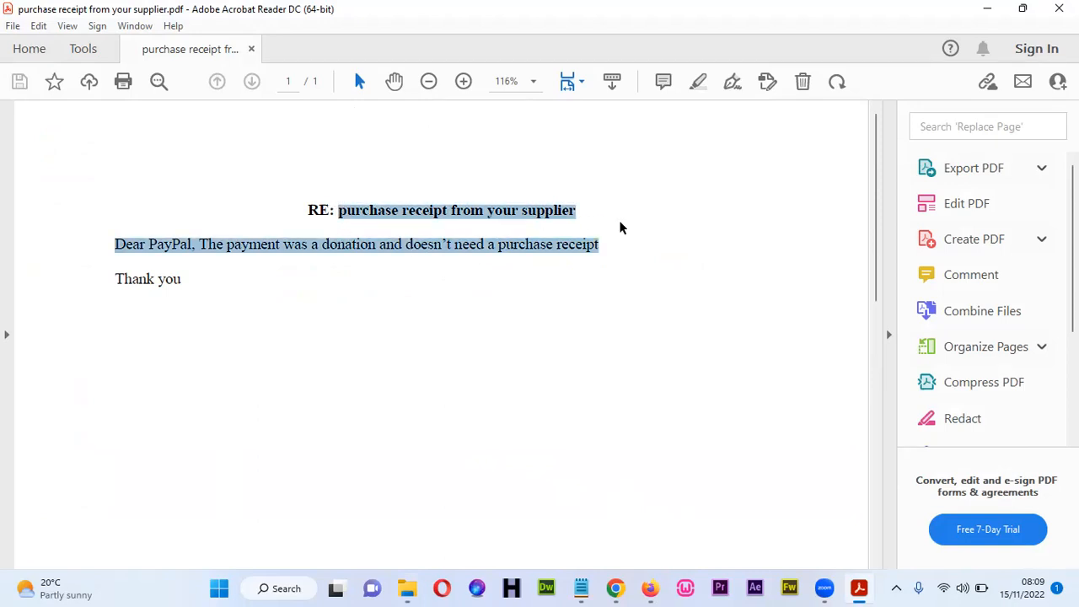
left_click(203, 245)
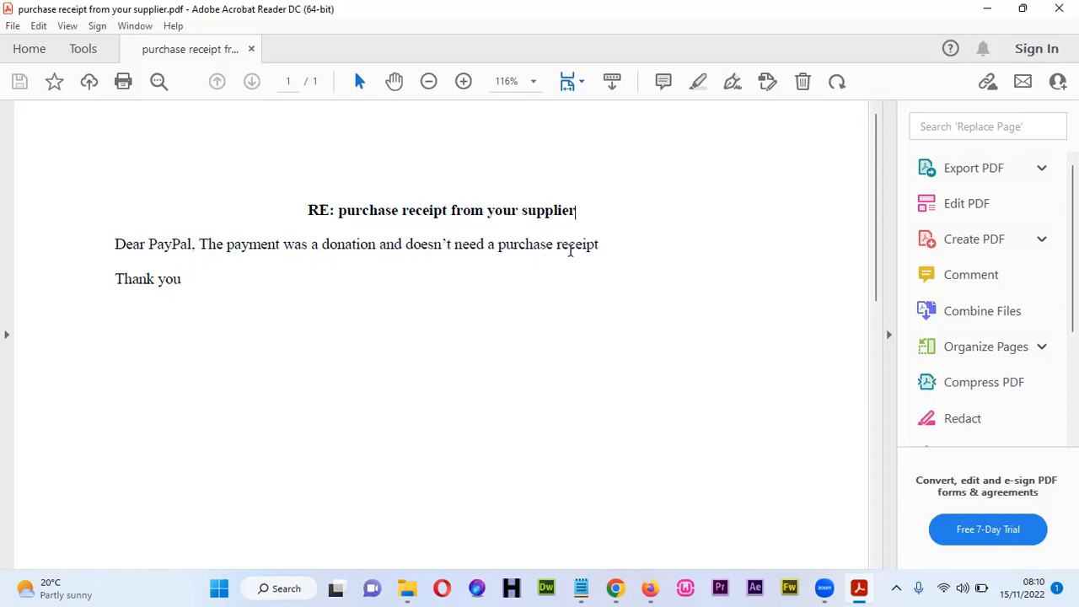
mouse_move(426, 254)
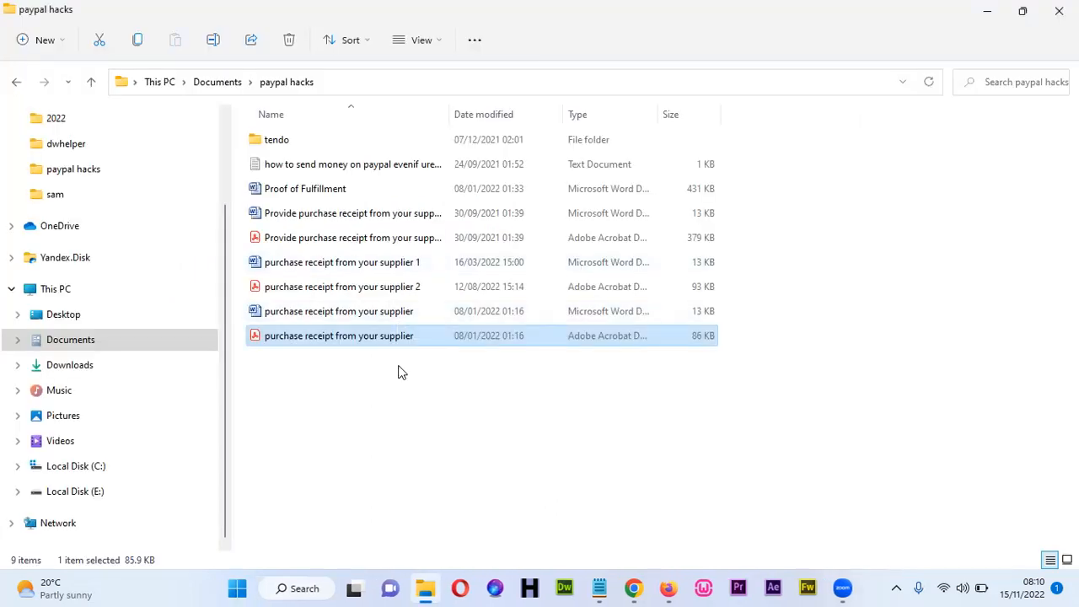
- Bring PayPal's 'We need some information from you' tab to the front
left_click(401, 373)
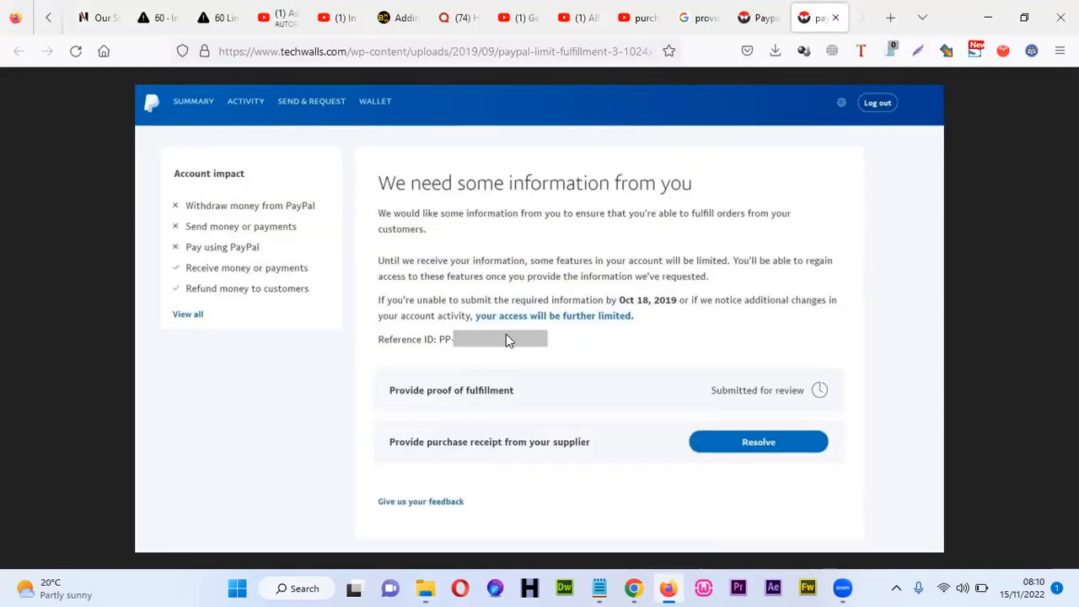
mouse_move(580, 269)
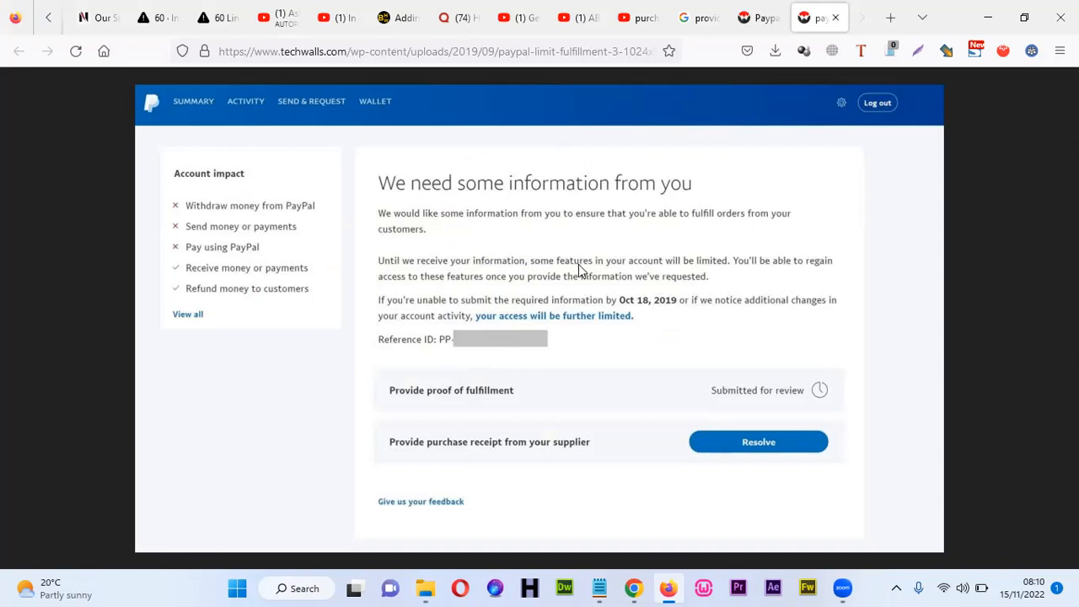
mouse_move(554, 249)
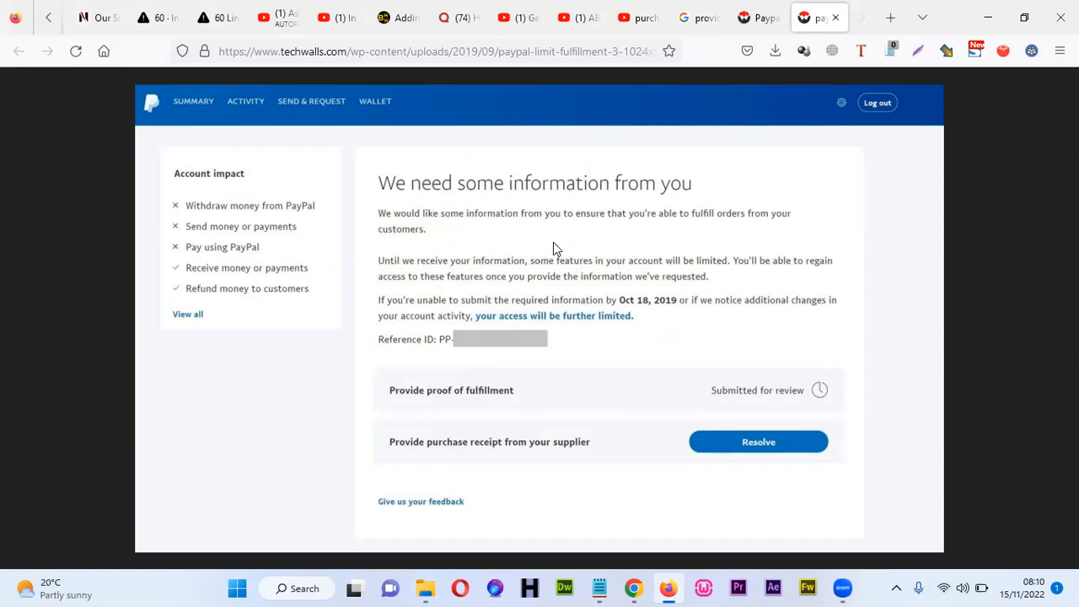
mouse_move(544, 331)
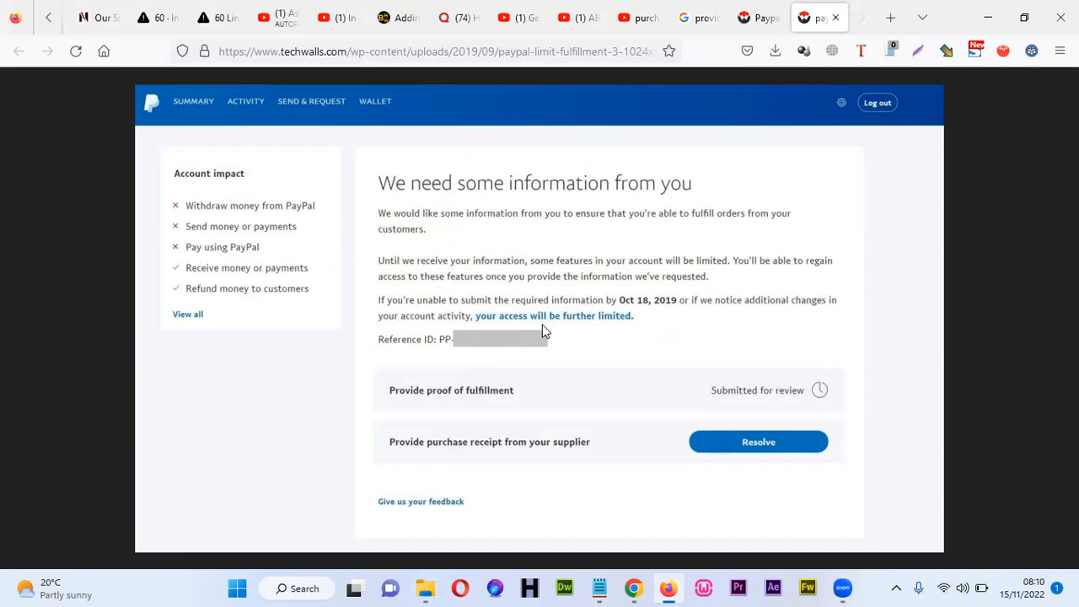
mouse_move(537, 338)
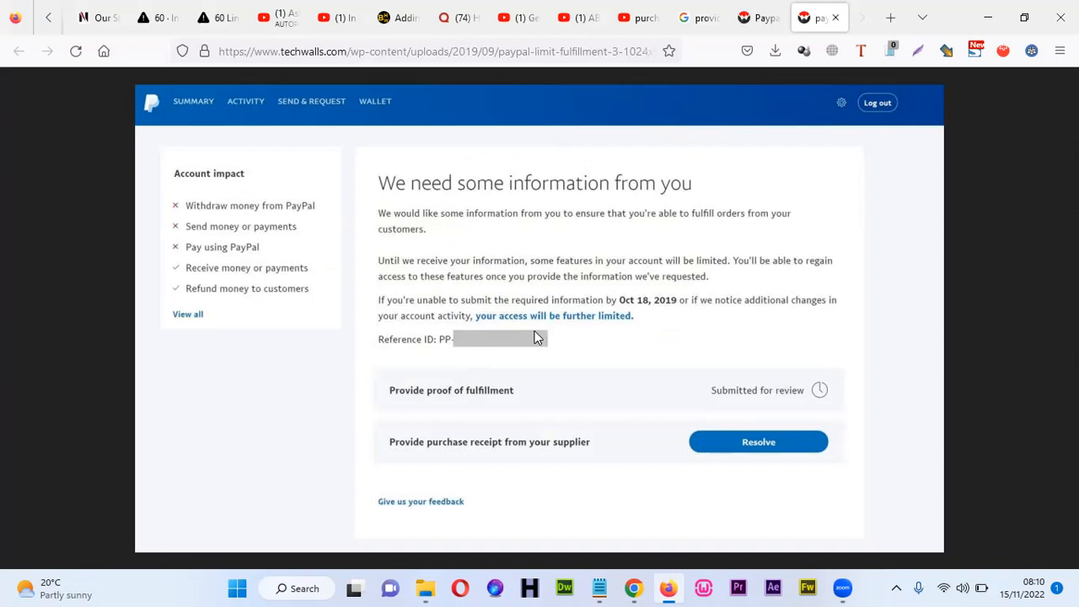
mouse_move(506, 478)
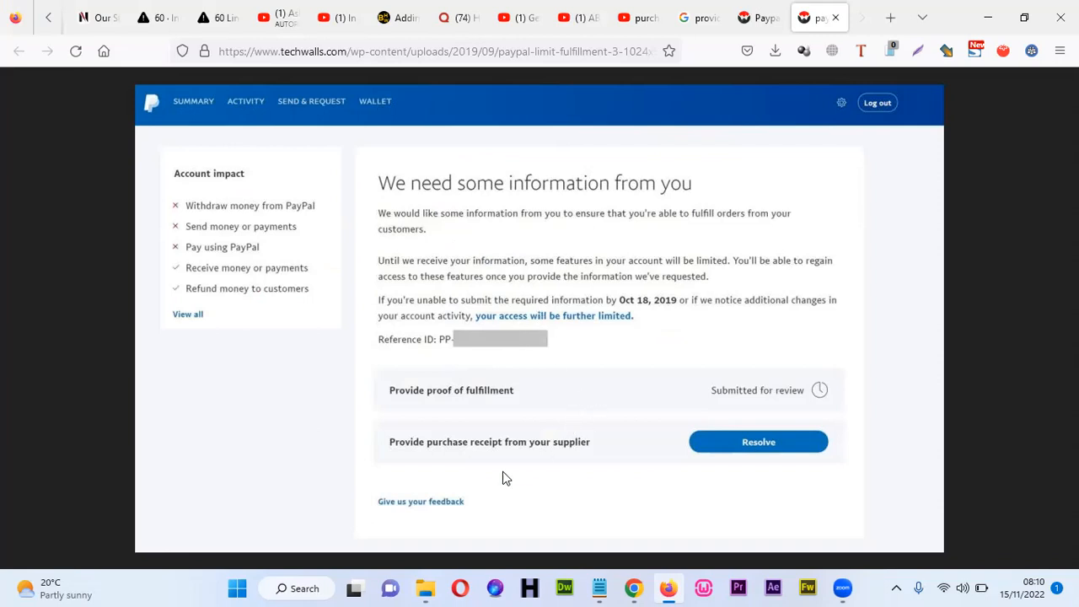
- After reviewing the Resolve item, return to the paypal hacks folder
left_click(425, 588)
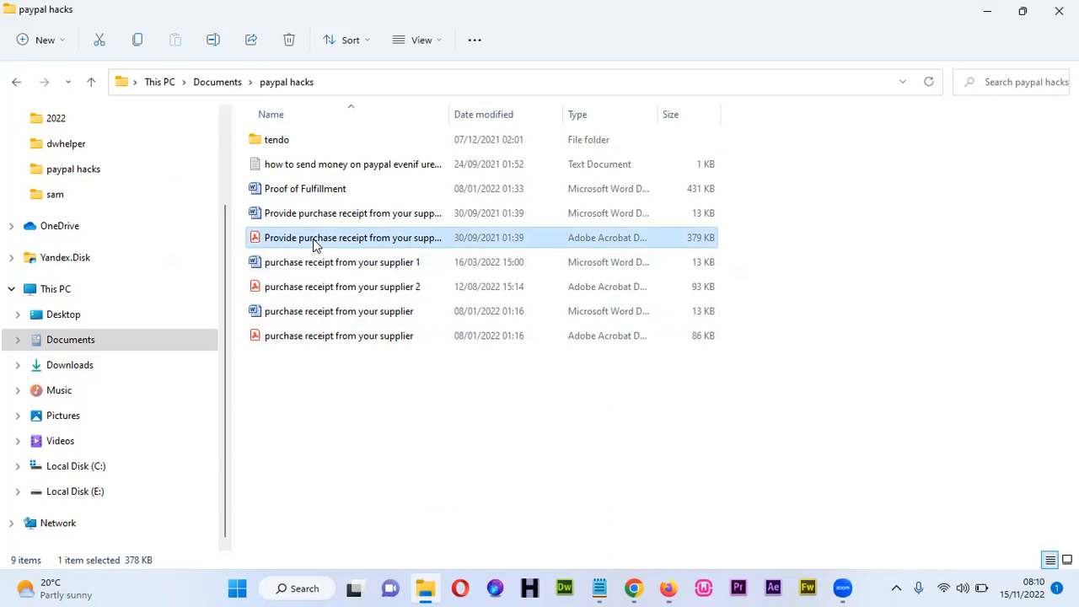
- Open 'Provide purchase receipt from your supplier' and read the essay-writing and data-entry letter
double_click(352, 237)
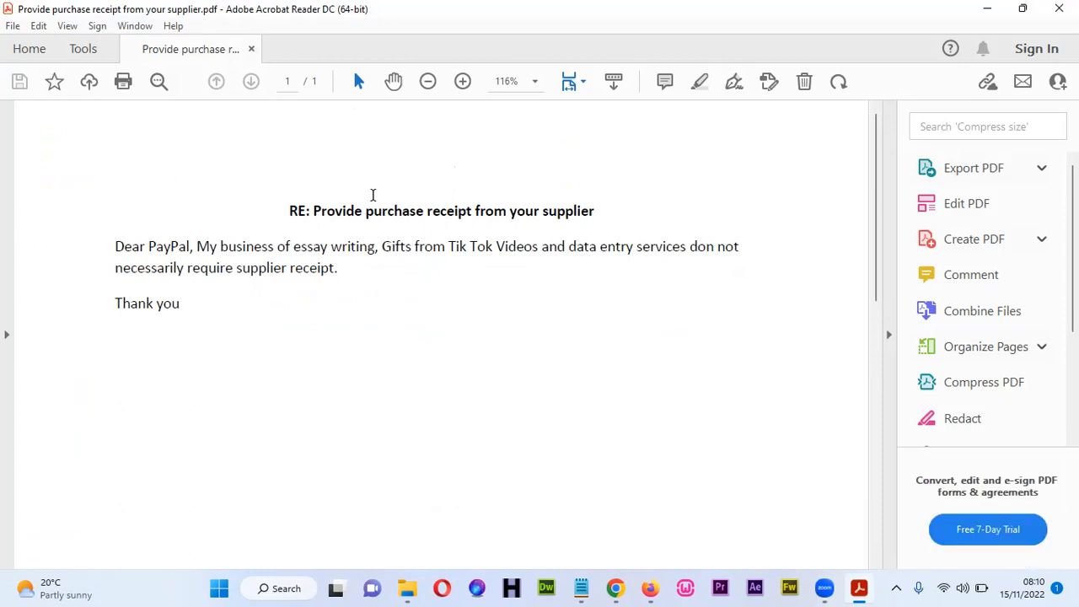
mouse_move(364, 215)
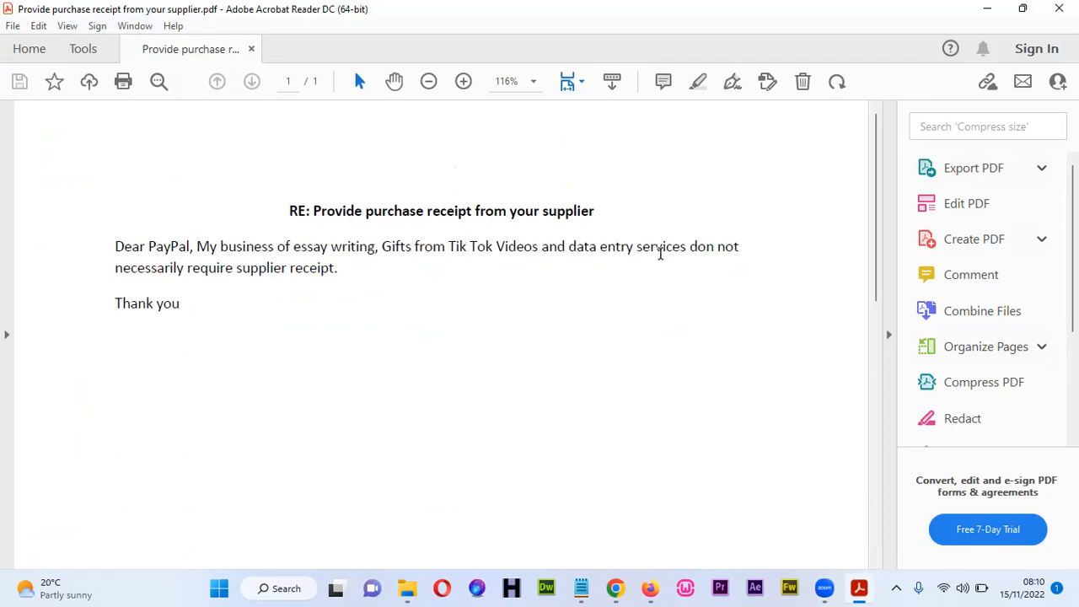
mouse_move(289, 268)
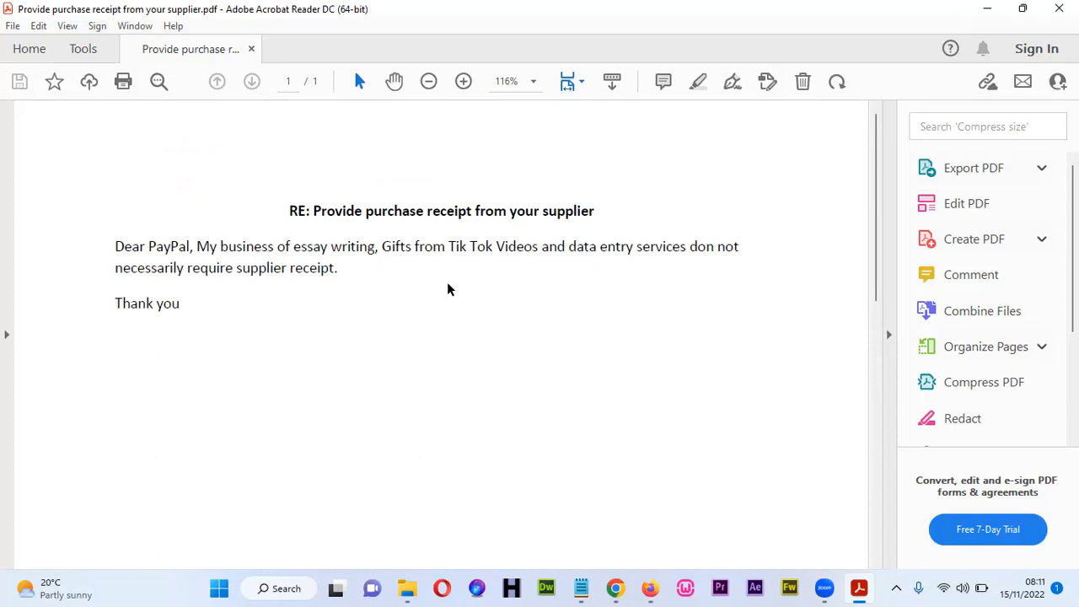
scroll("up", 3)
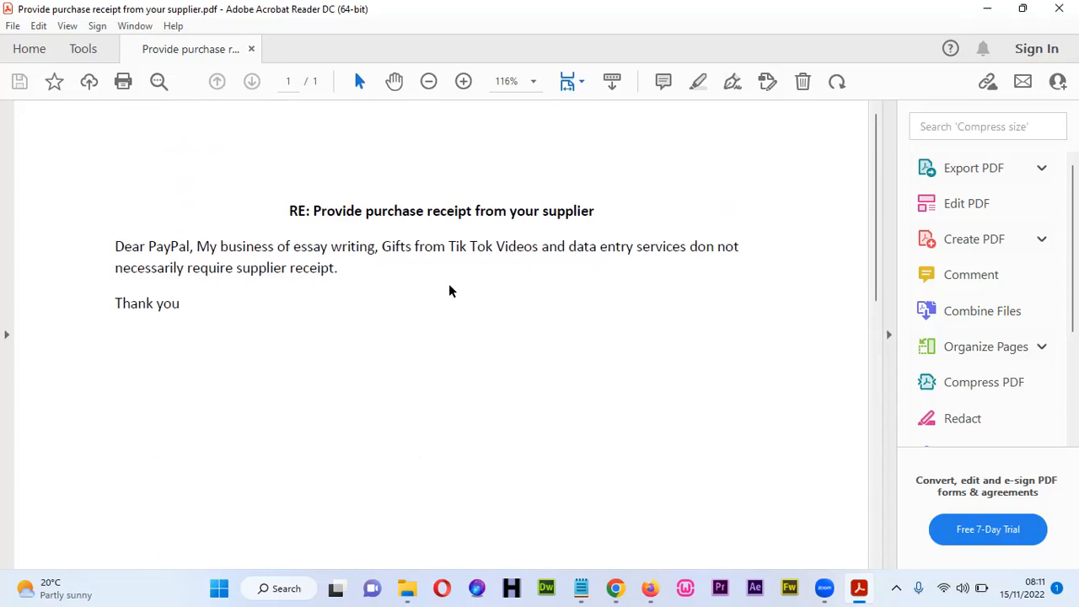
mouse_move(462, 325)
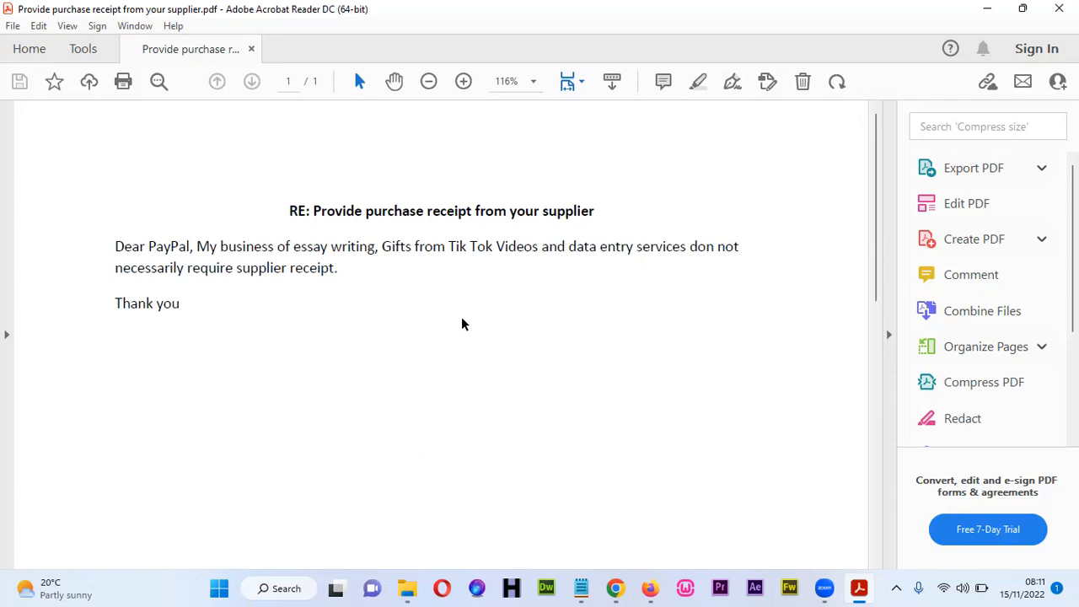
scroll("up", 3)
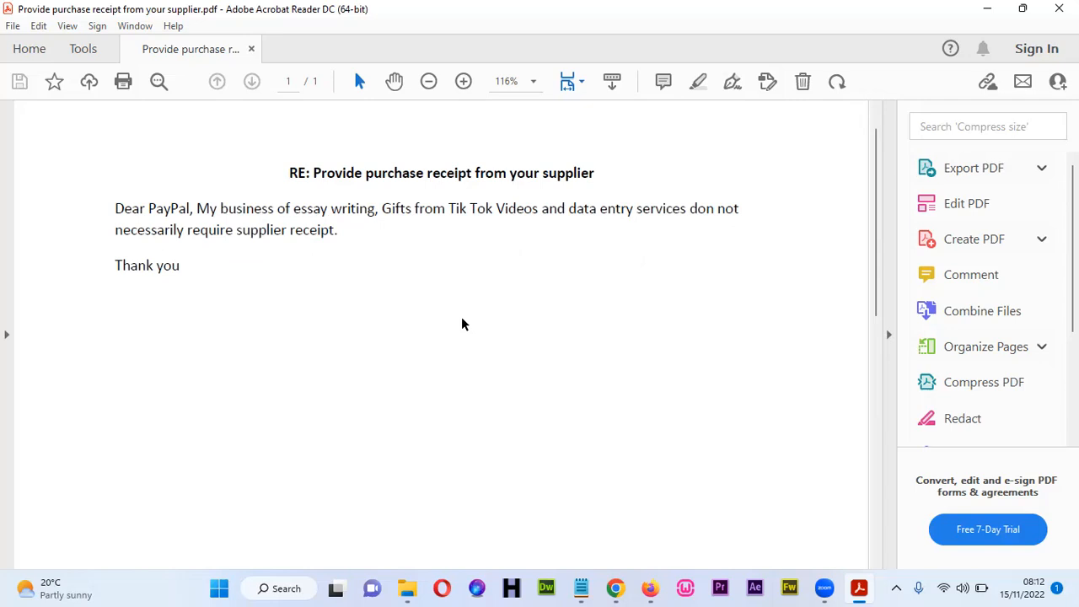
mouse_move(750, 209)
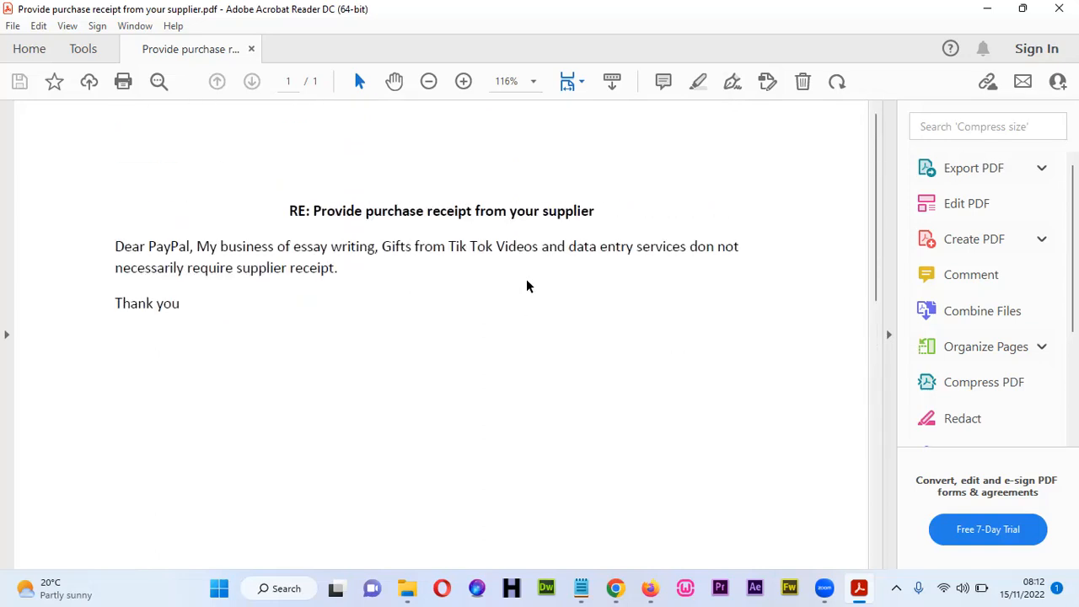
mouse_move(569, 254)
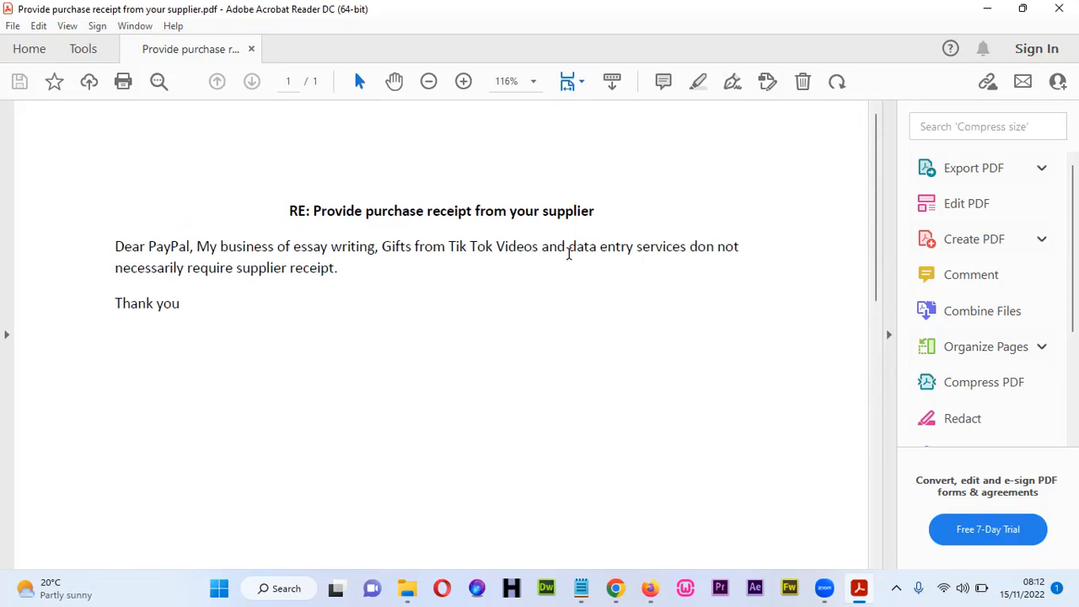
mouse_move(907, 100)
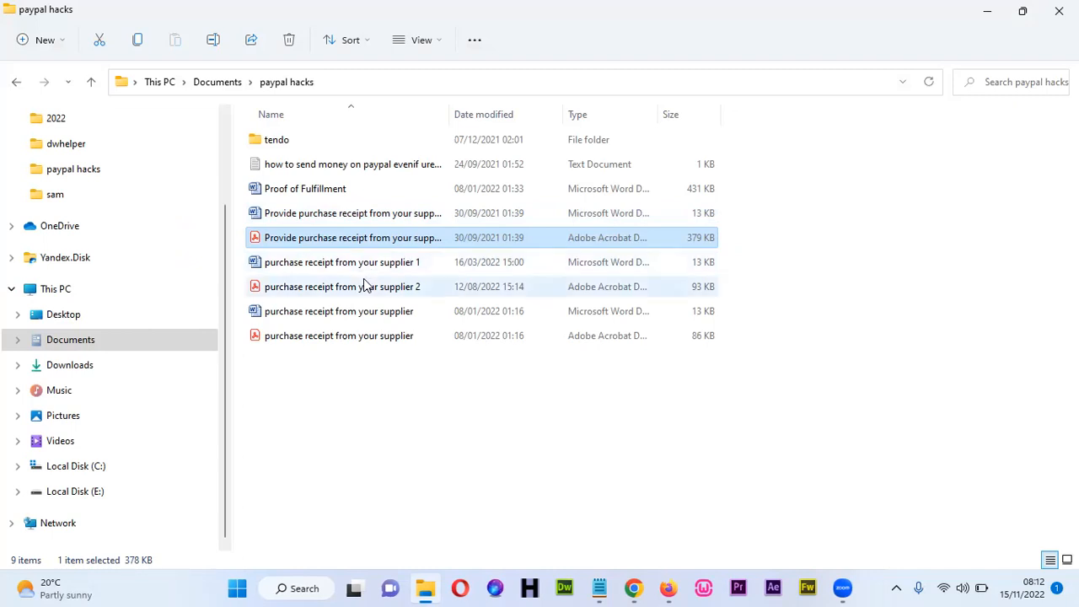
- Open 'purchase receipt from your supplier 2.pdf' in Acrobat Reader and scroll through it
left_click(343, 286)
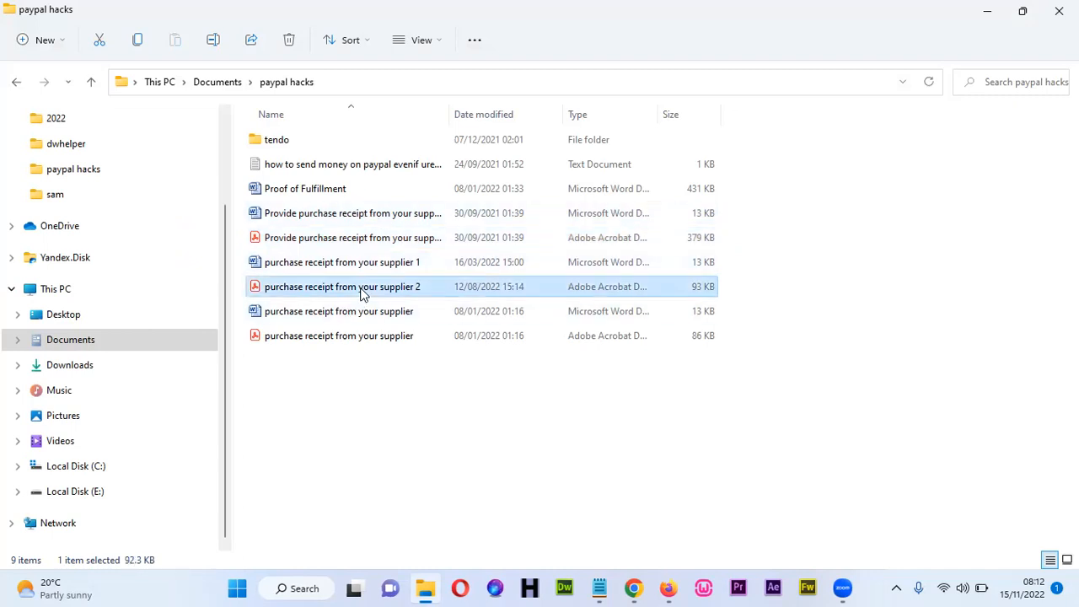
double_click(343, 286)
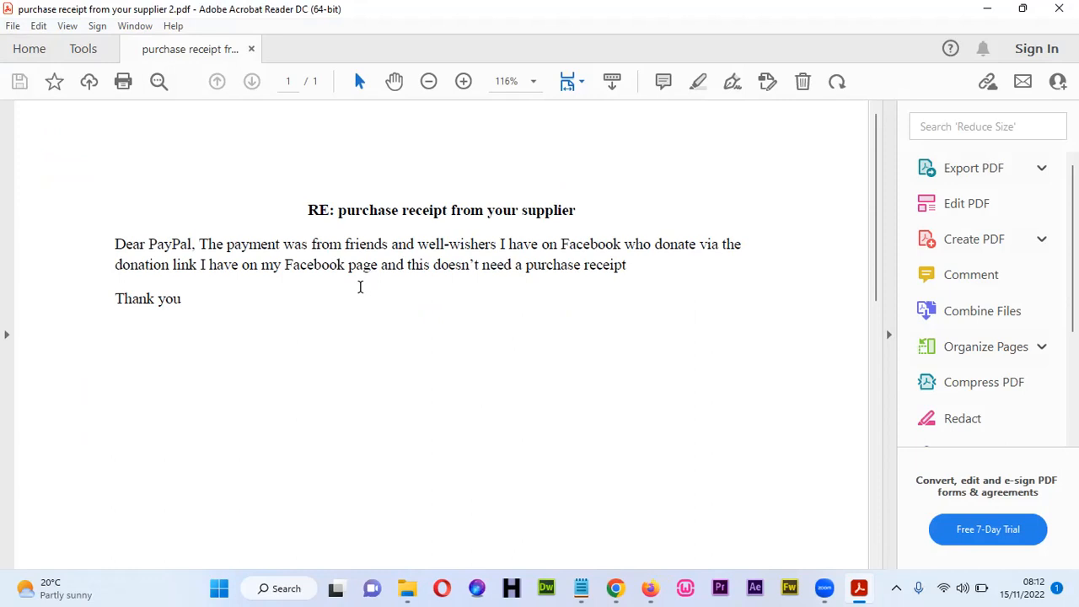
mouse_move(362, 293)
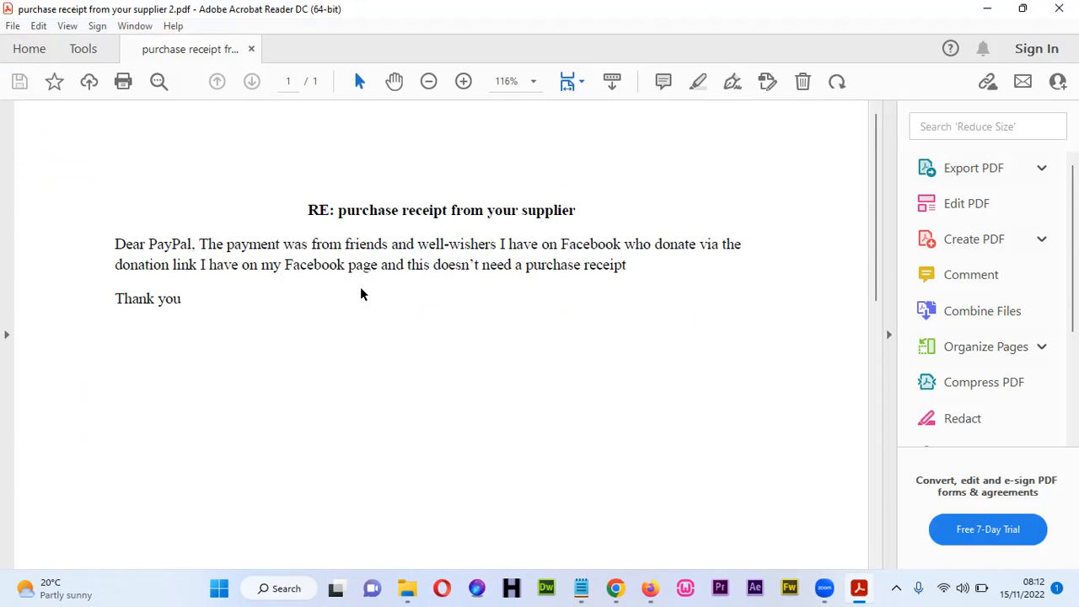
mouse_move(361, 288)
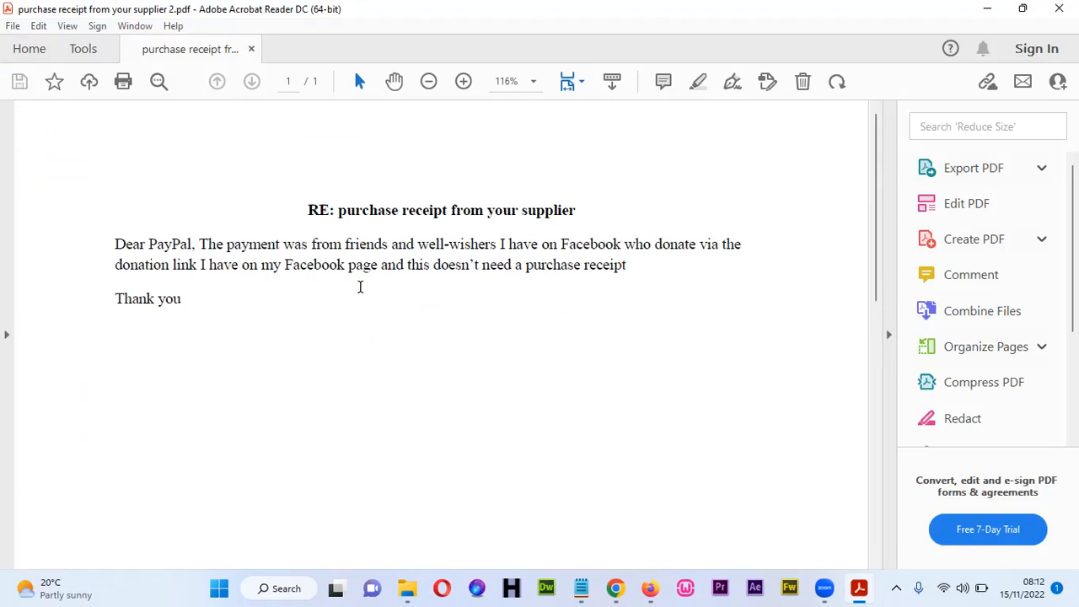
scroll("up", 3)
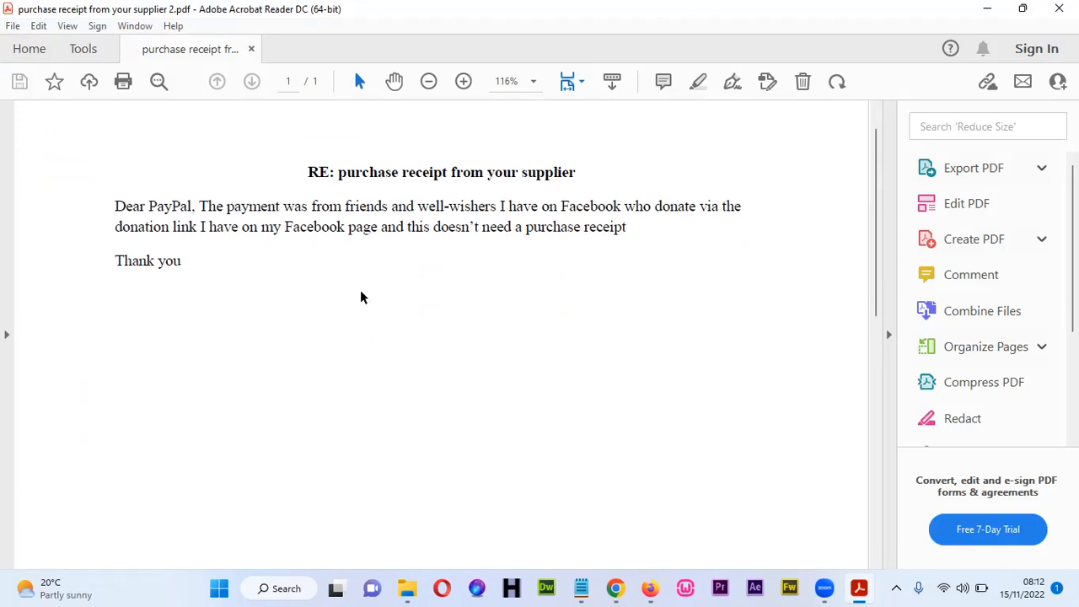
scroll("down", 3)
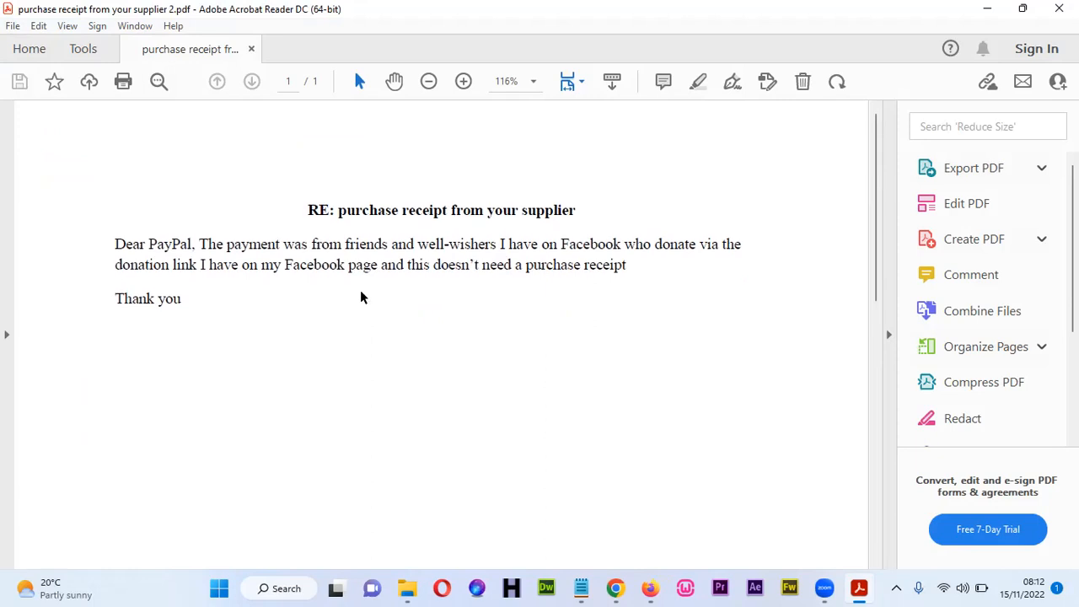
mouse_move(236, 284)
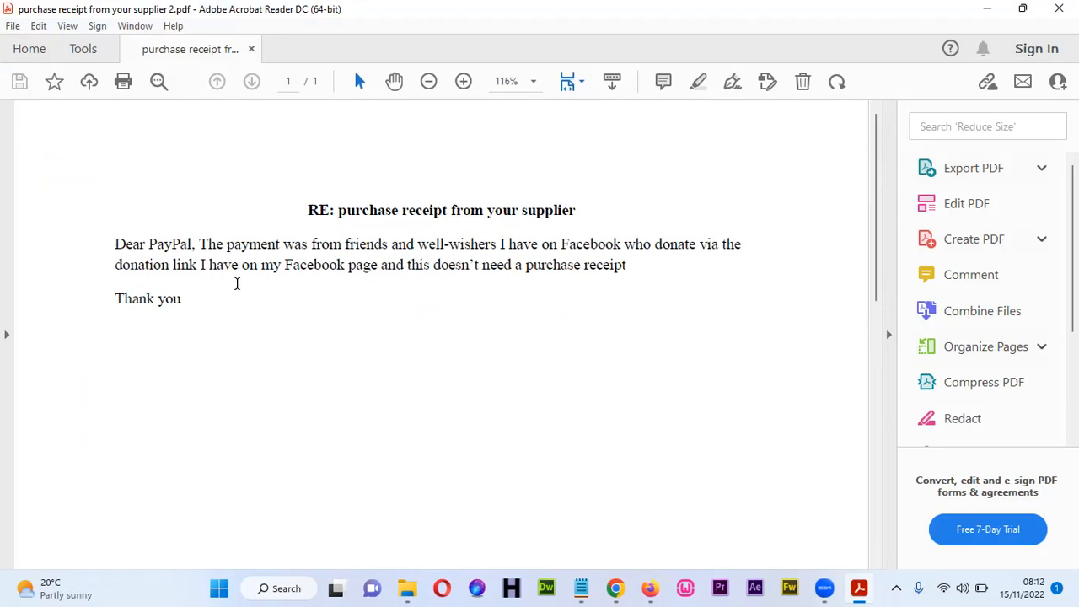
mouse_move(358, 303)
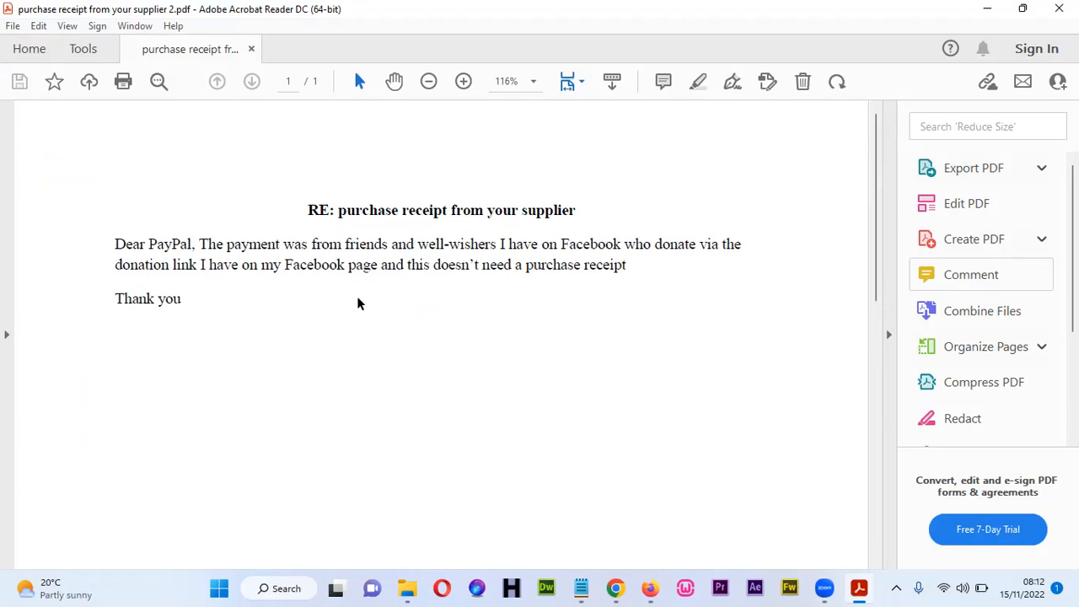
mouse_move(324, 262)
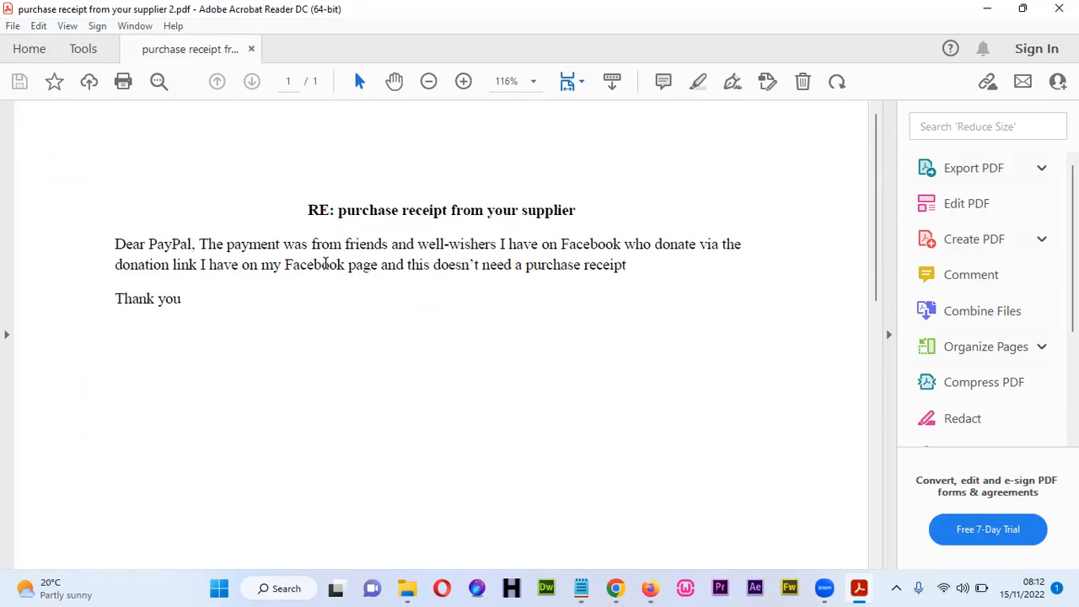
mouse_move(629, 253)
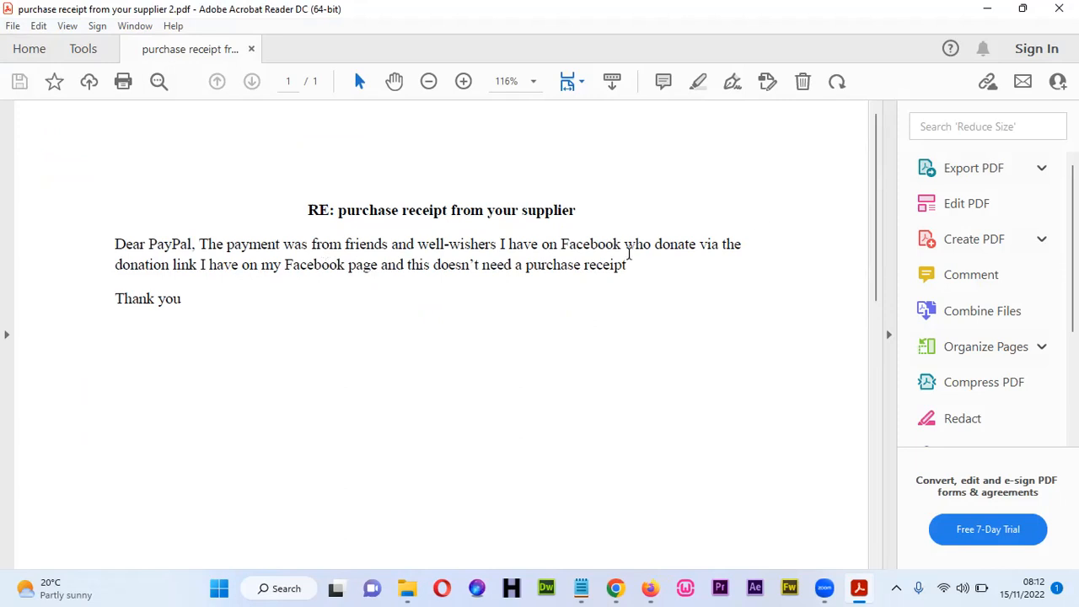
- Select text in the Facebook donations letter while reading through it
double_click(590, 243)
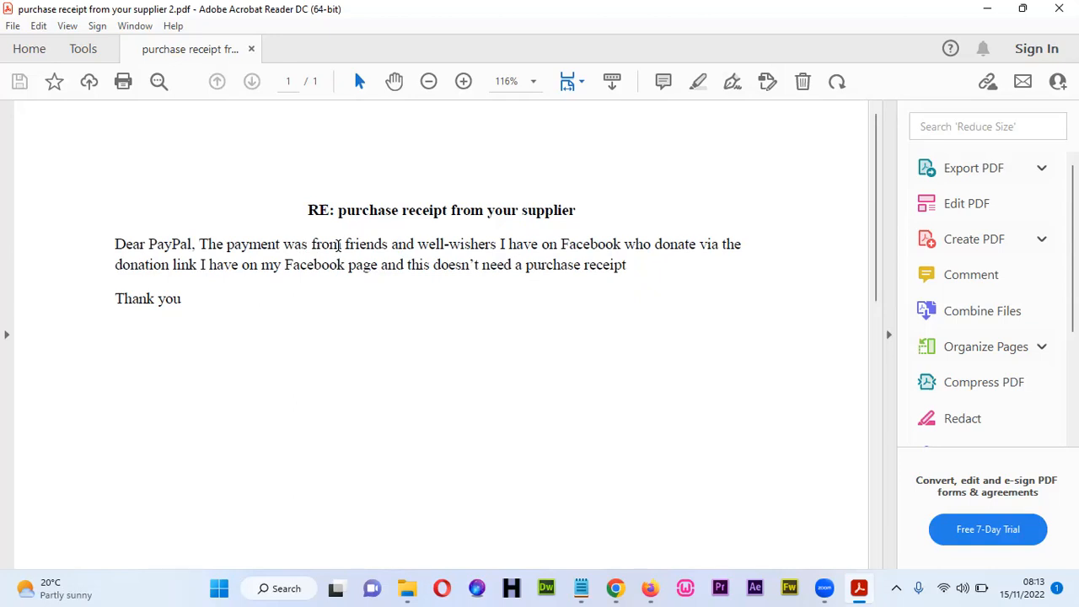
scroll("up", 3)
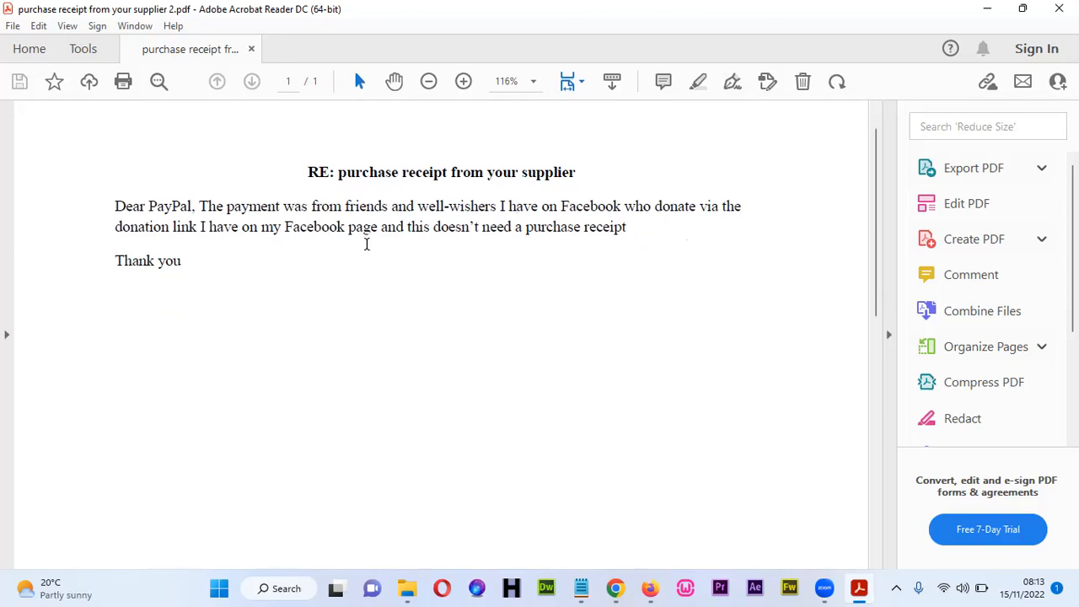
scroll("down", 3)
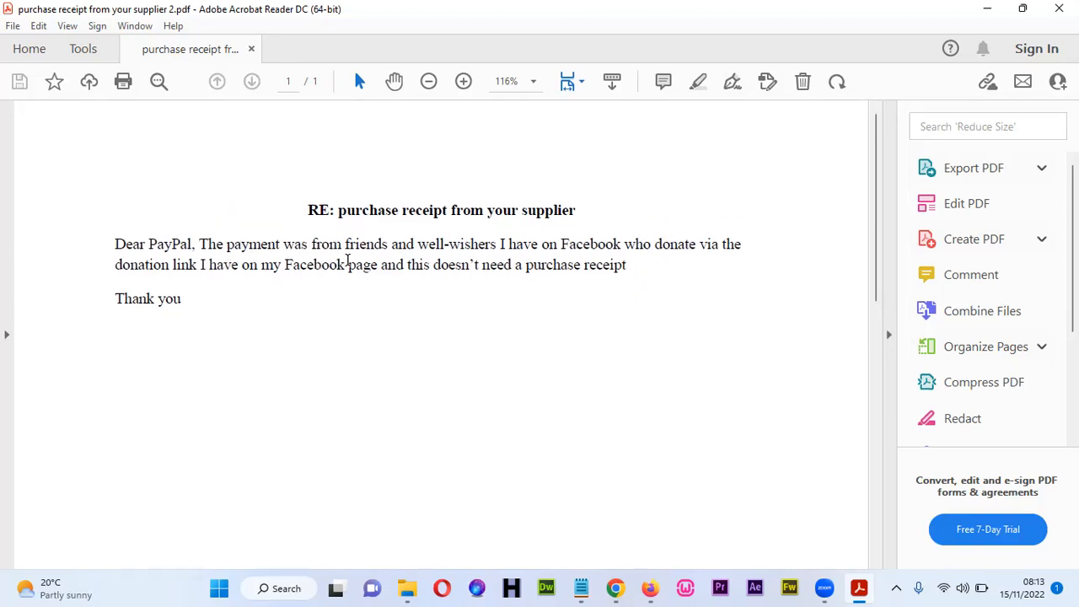
mouse_move(283, 250)
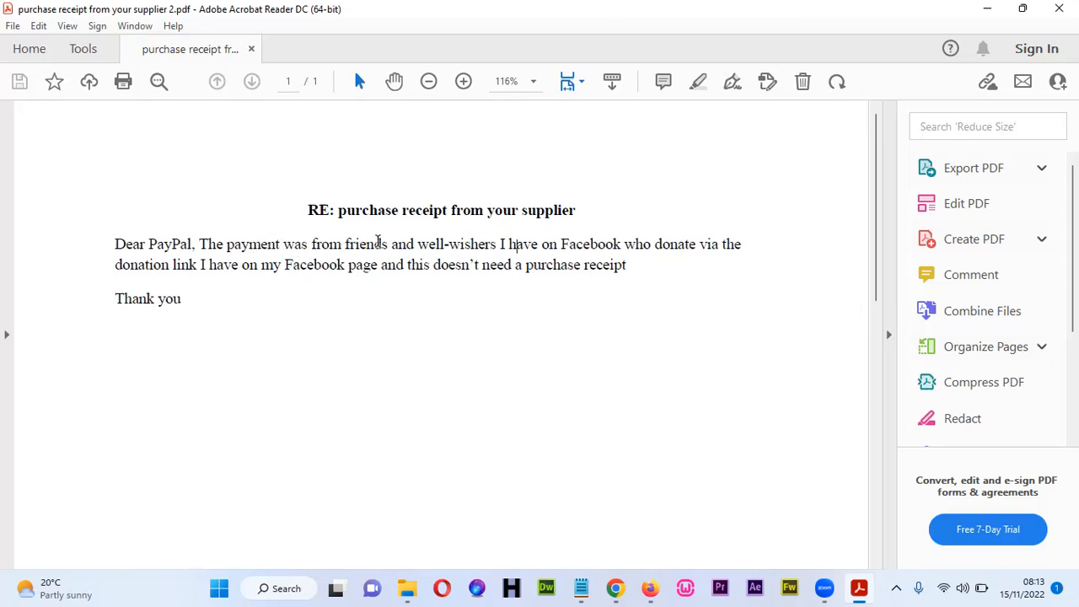
left_click_drag(345, 244, 502, 244)
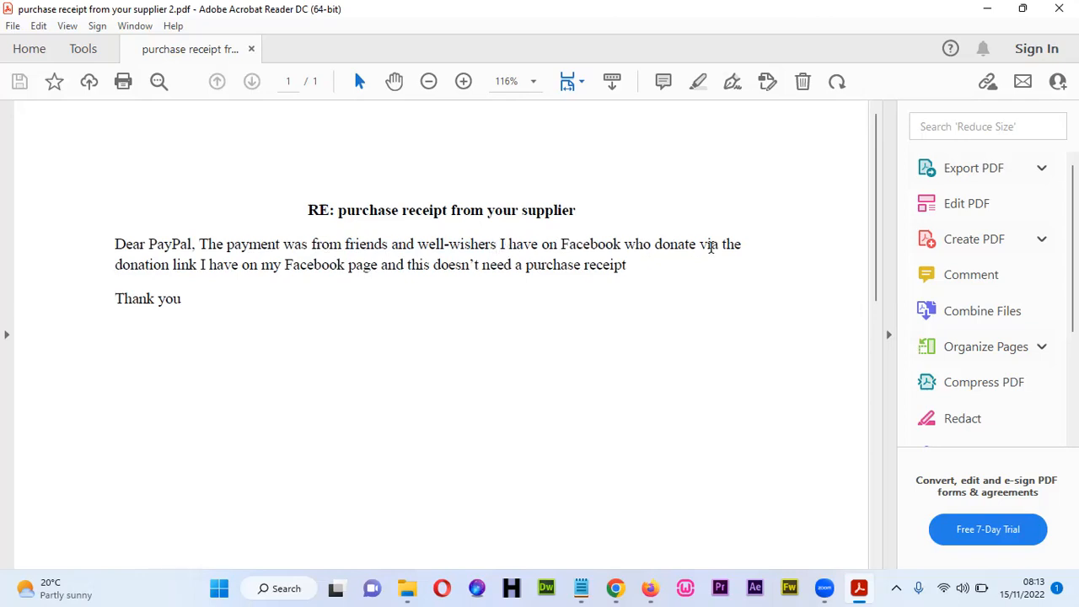
mouse_move(196, 265)
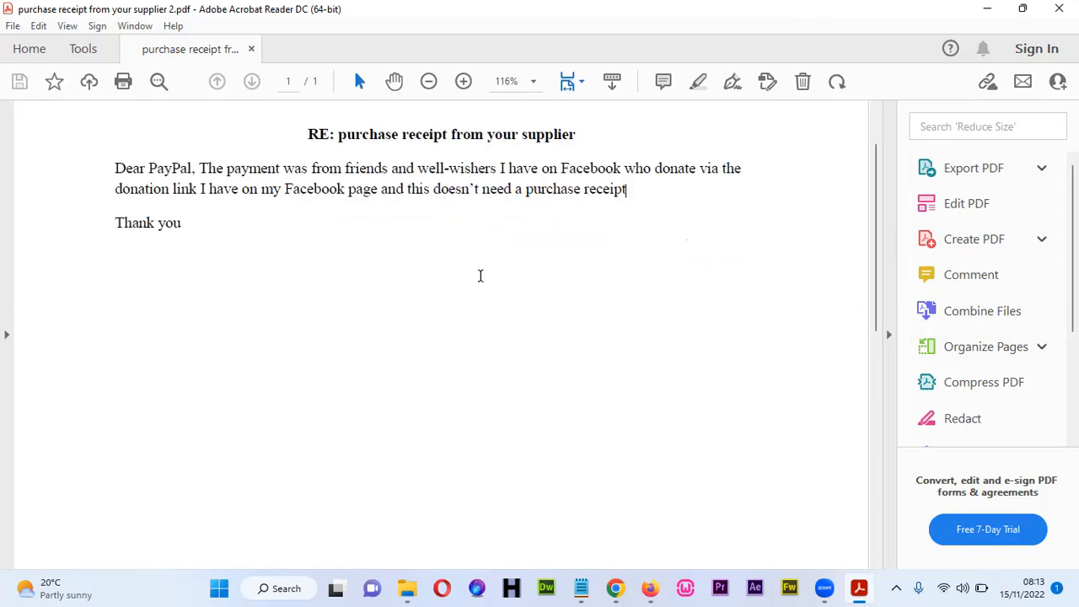
scroll("down", 3)
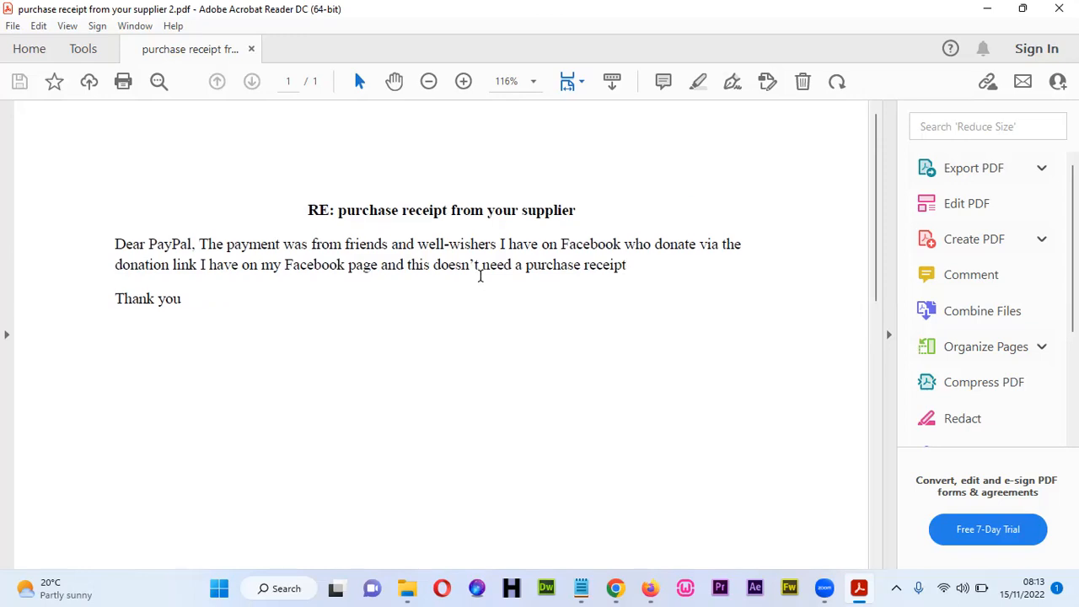
mouse_move(742, 421)
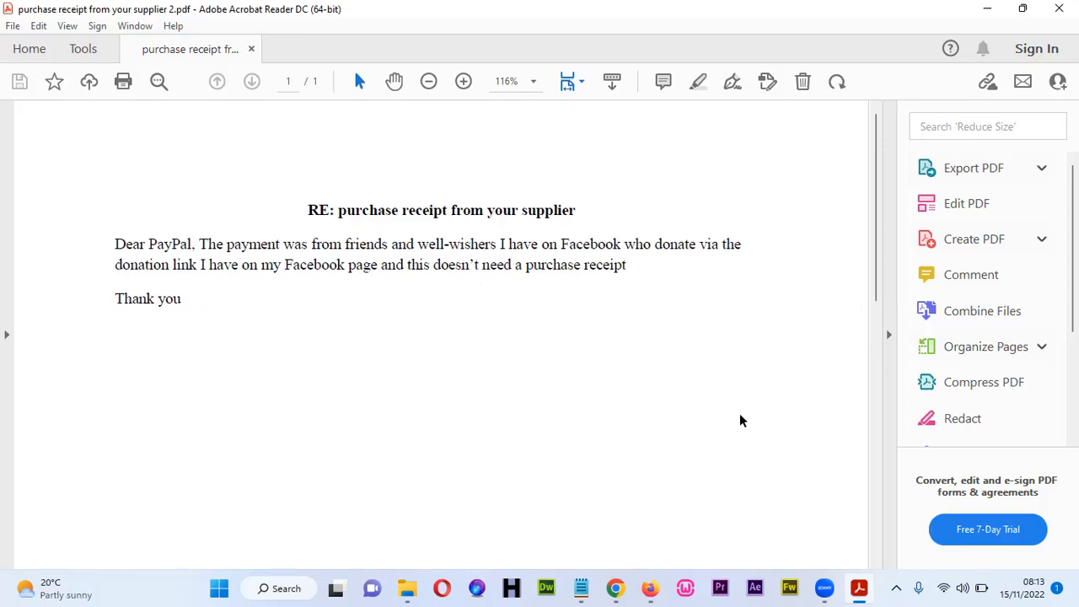
mouse_move(831, 588)
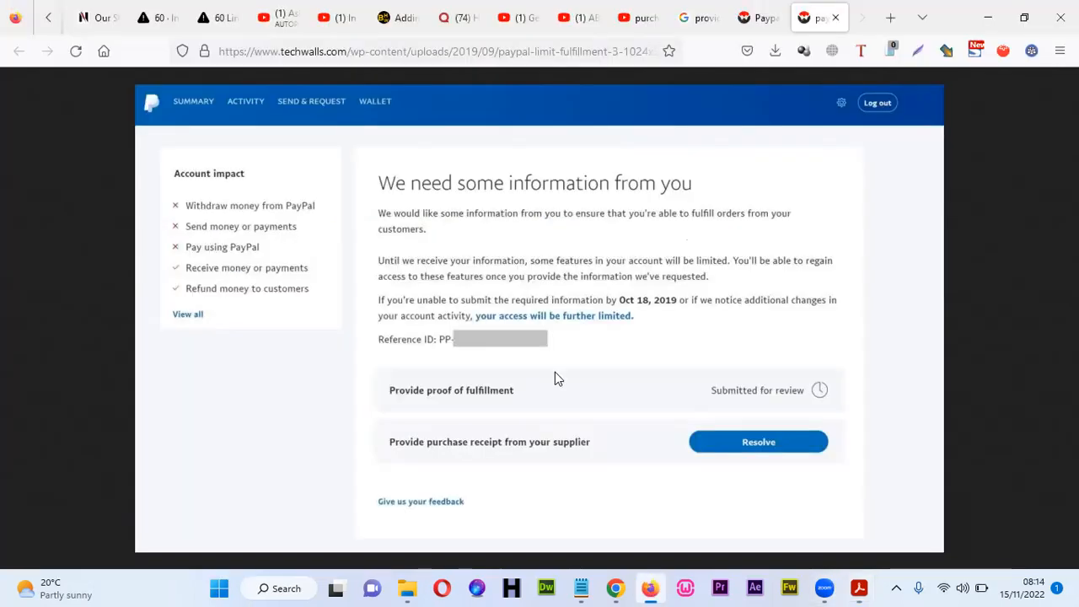
mouse_move(670, 411)
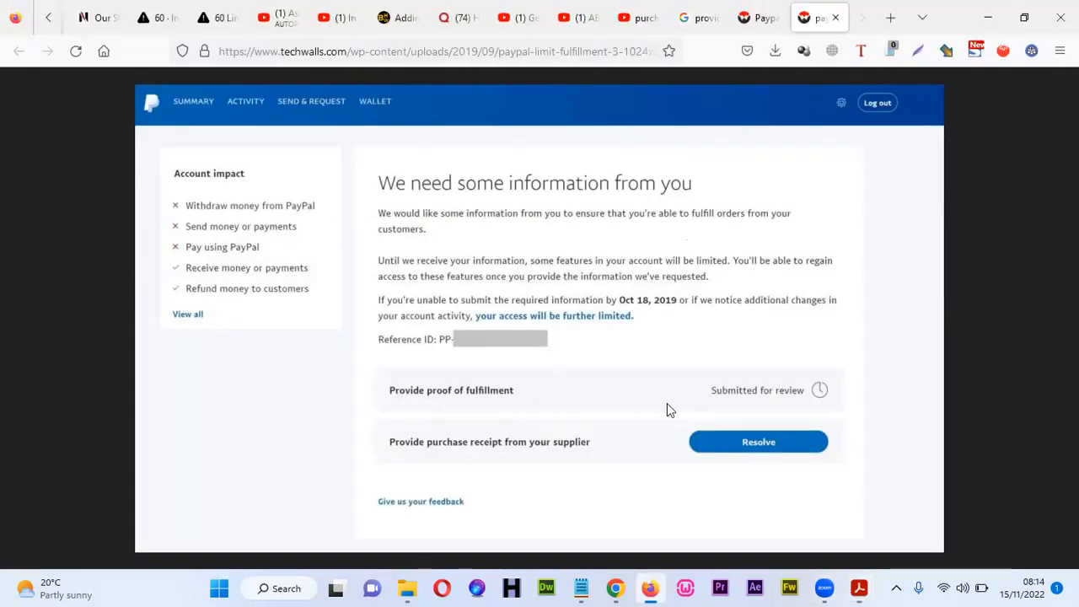
mouse_move(591, 402)
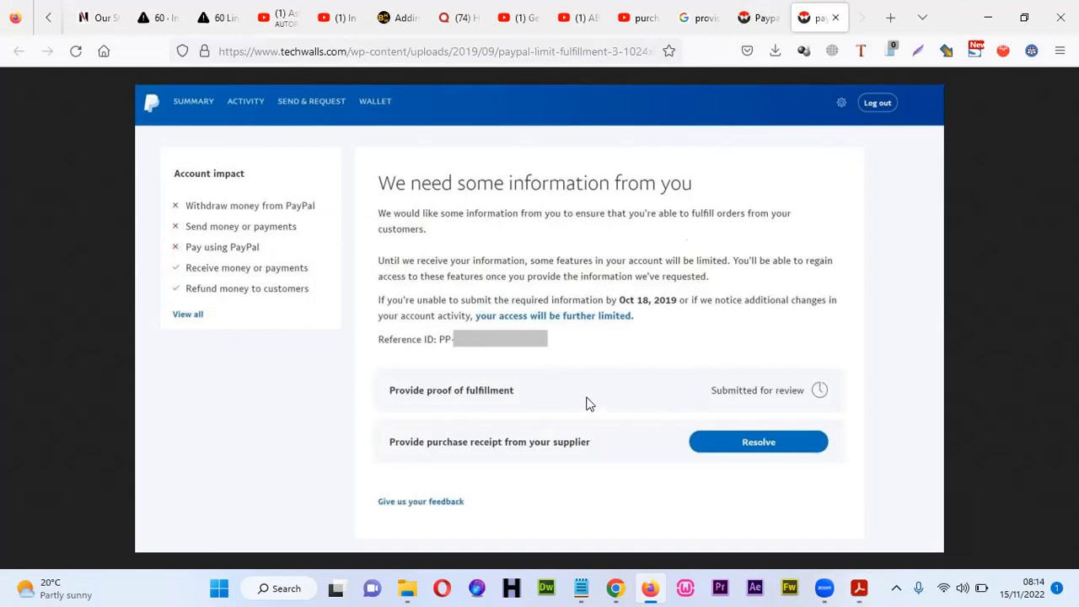
mouse_move(496, 394)
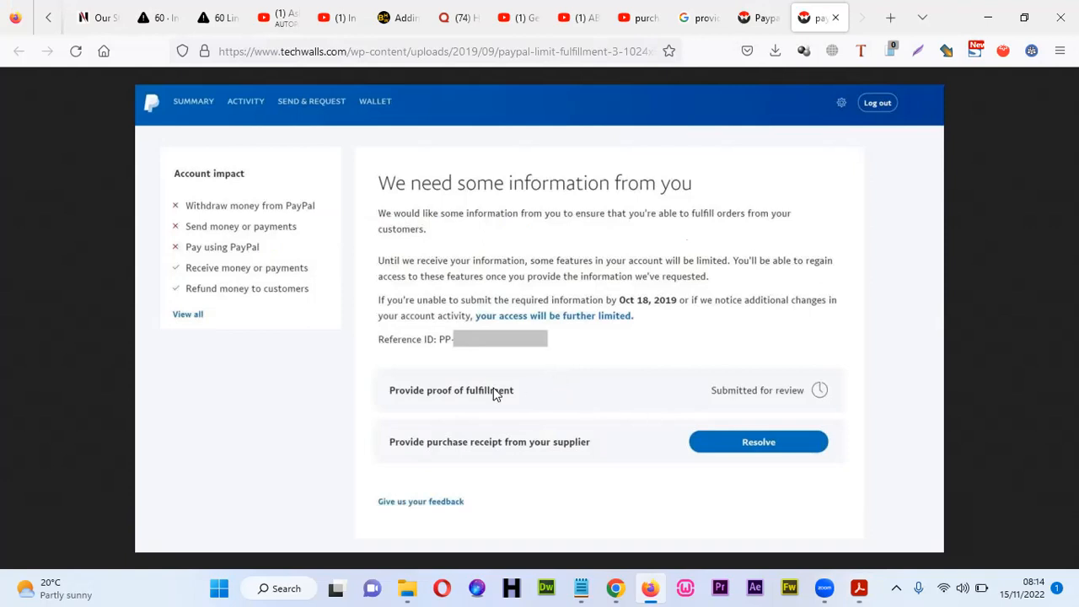
mouse_move(563, 396)
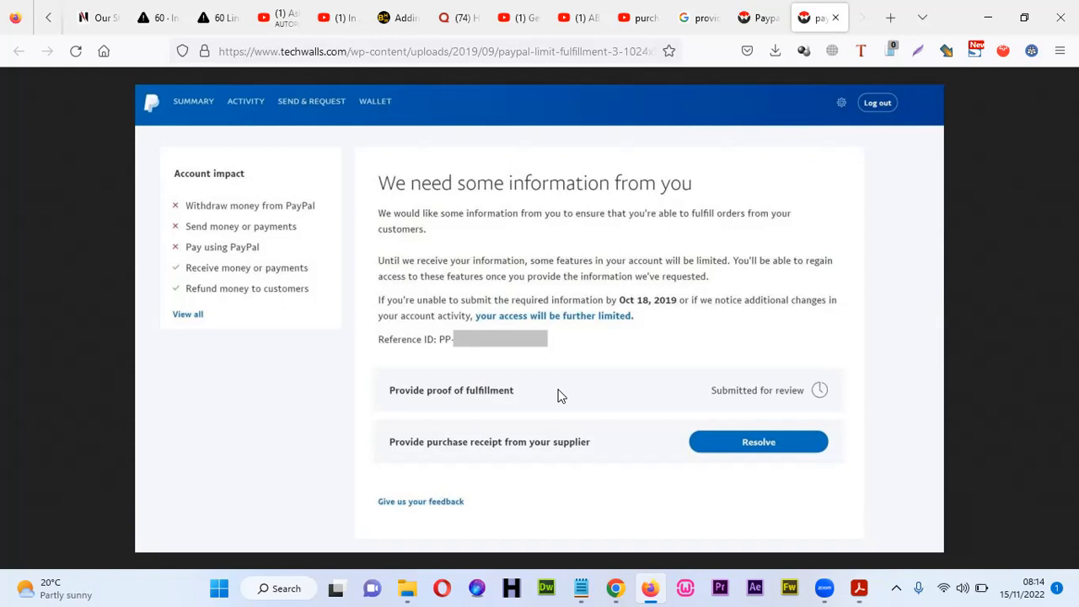
mouse_move(698, 329)
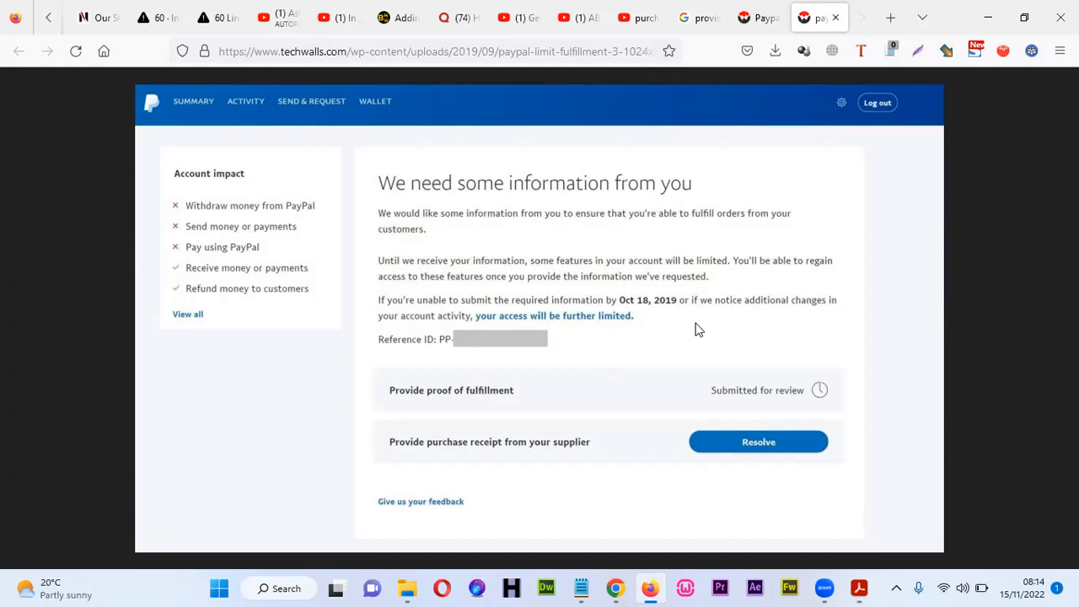
mouse_move(790, 588)
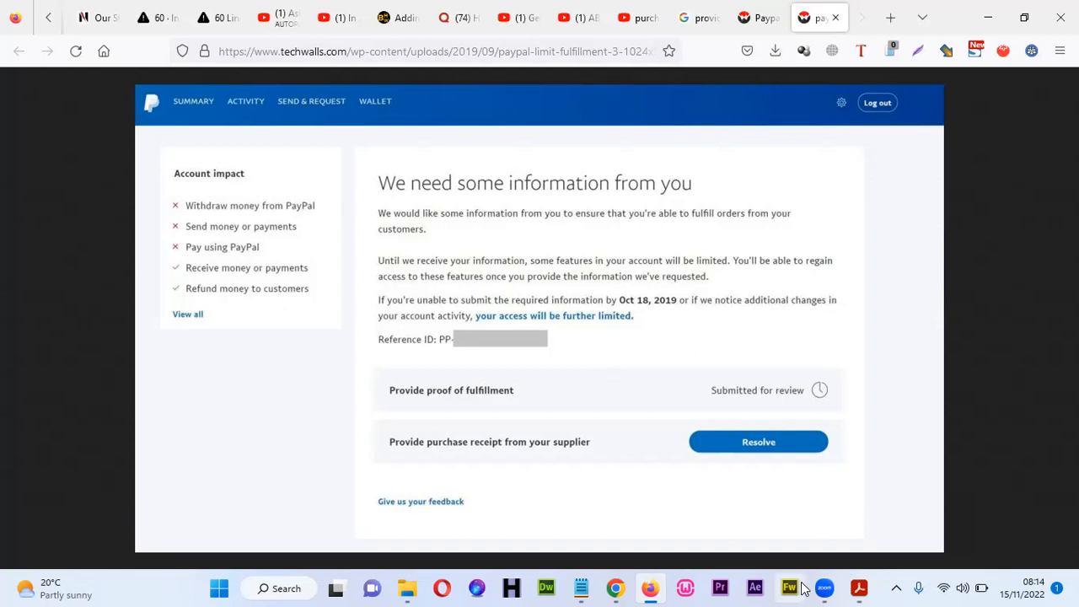